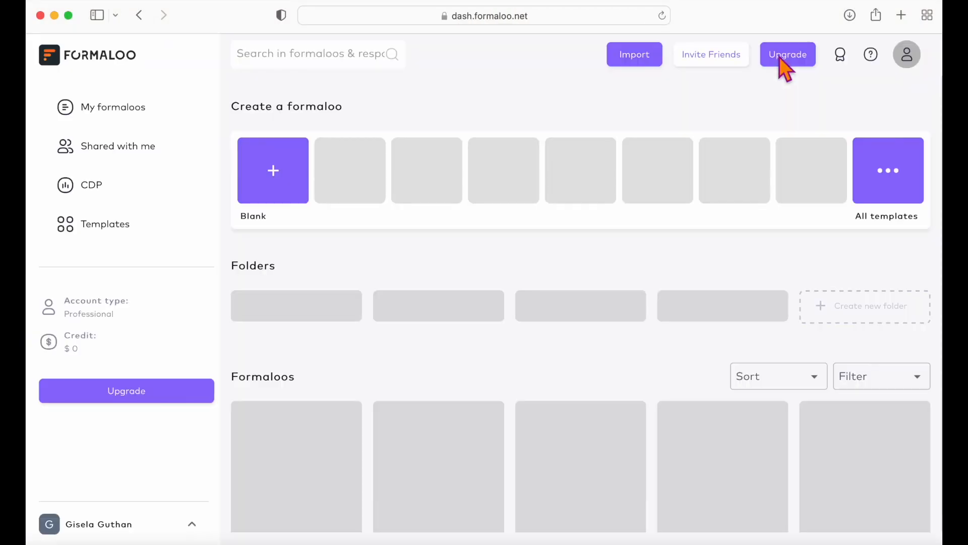
Step: Start a new app from the Online bulletin board template in the template gallery
{"action": "left_click", "coordinate": [105, 223]}
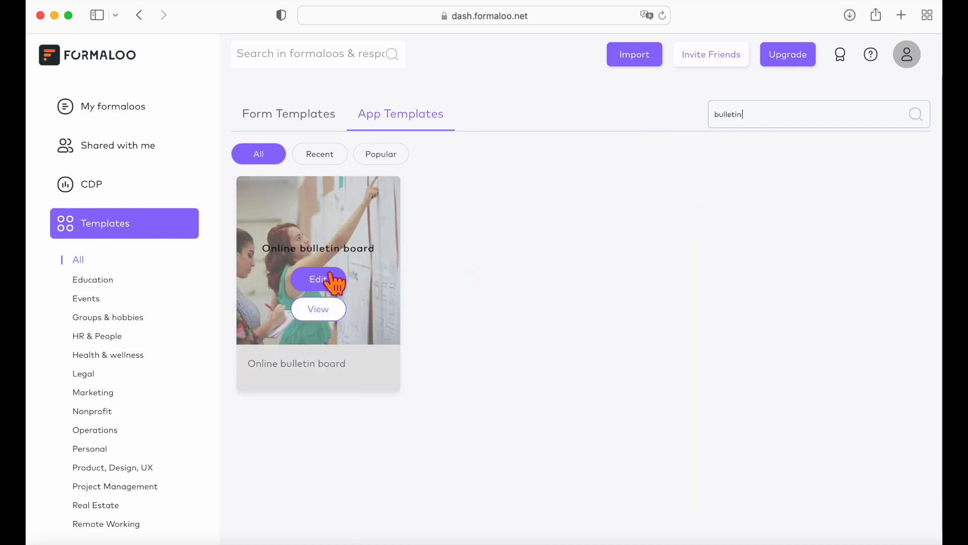
{"action": "left_click", "coordinate": [319, 279]}
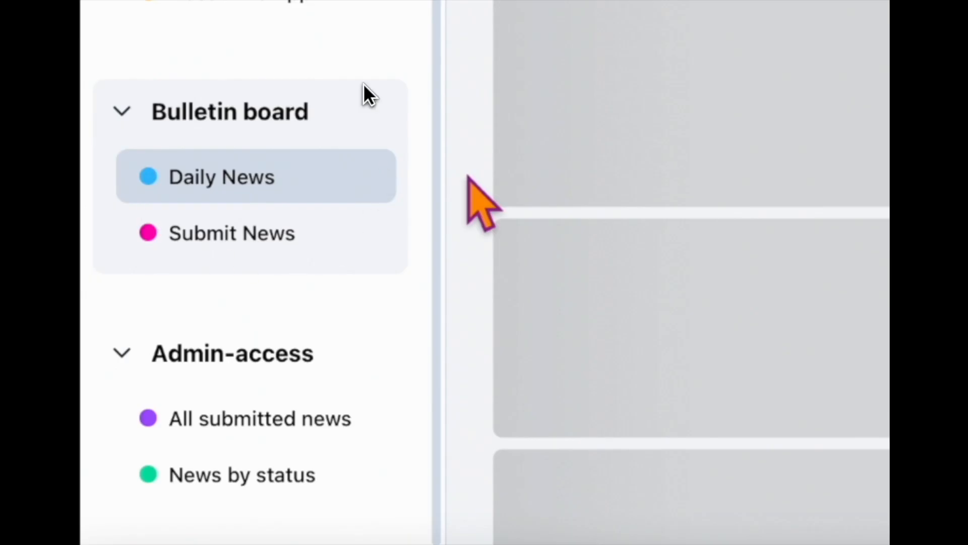
{"action": "mouse_move", "coordinate": [396, 401]}
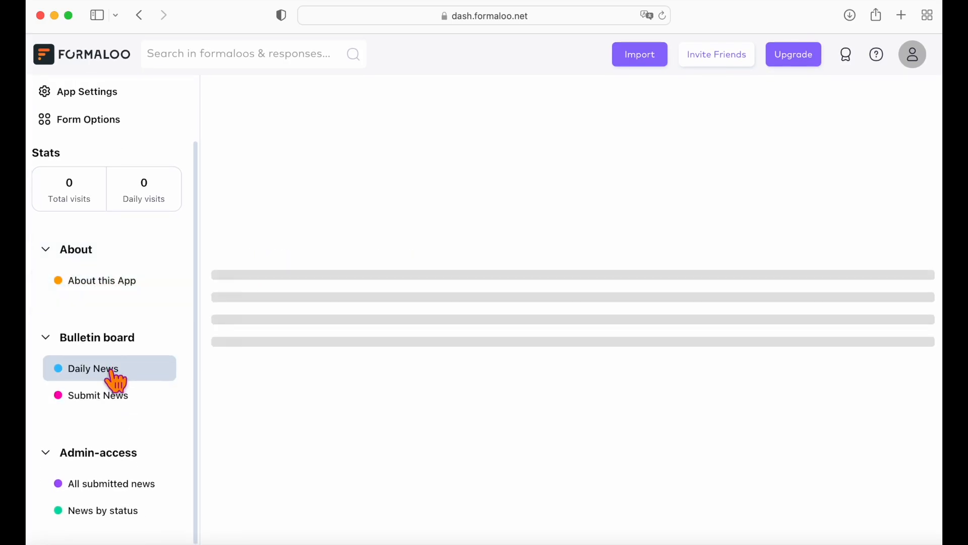
Step: Review the Daily News page and the Submit News form's fields
{"action": "left_click", "coordinate": [91, 369]}
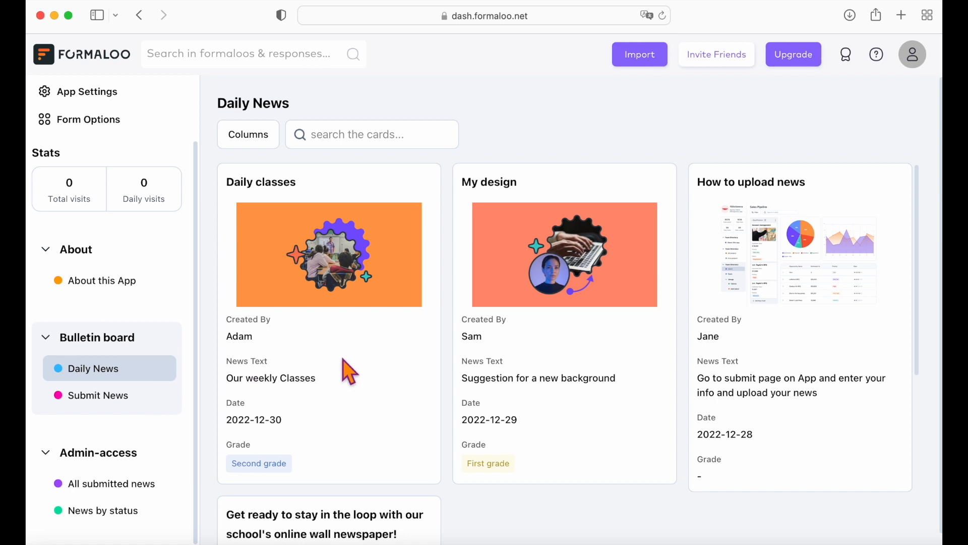
{"action": "scroll", "scroll_direction": "down", "scroll_amount": 3}
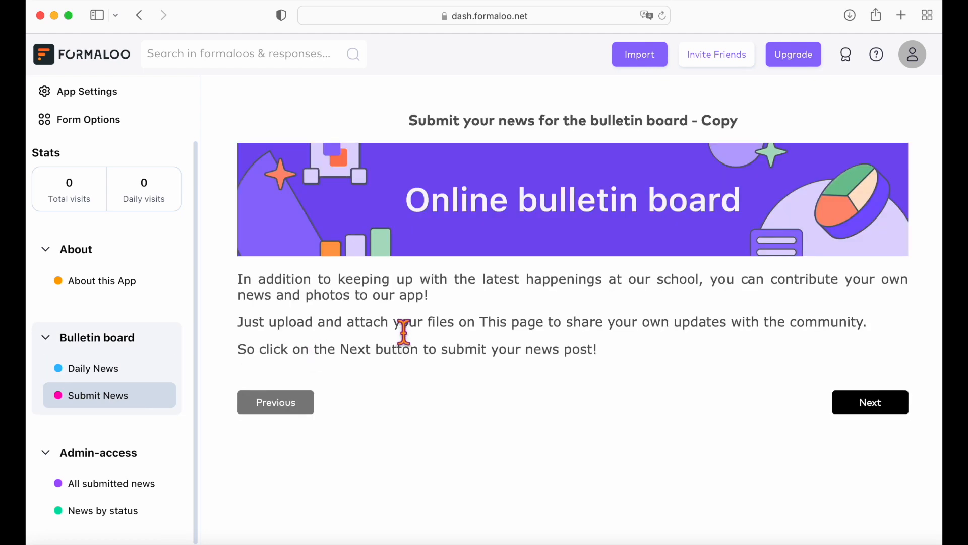
{"action": "left_click", "coordinate": [869, 402]}
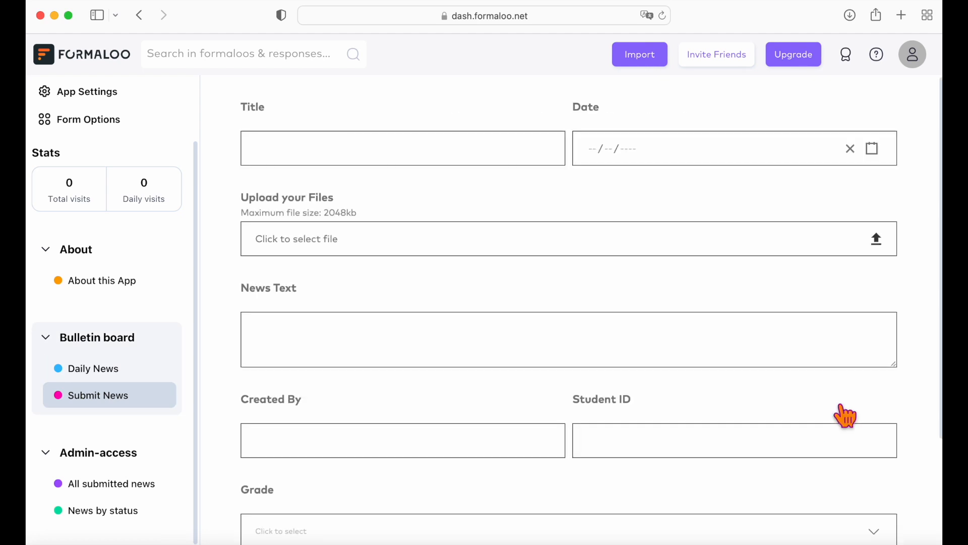
{"action": "scroll", "scroll_direction": "down", "scroll_amount": 3}
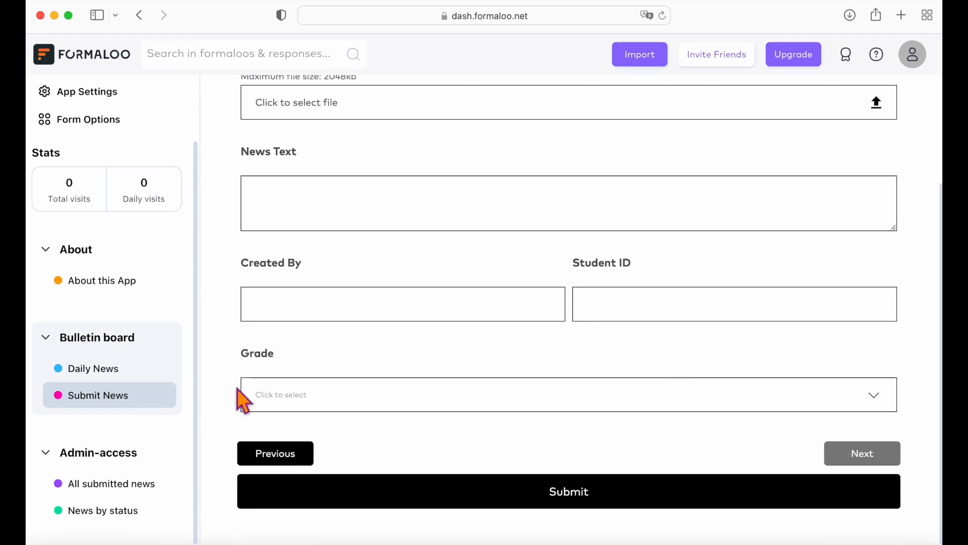
Step: Browse the All submitted news table, then open the News by status board
{"action": "left_click", "coordinate": [111, 483]}
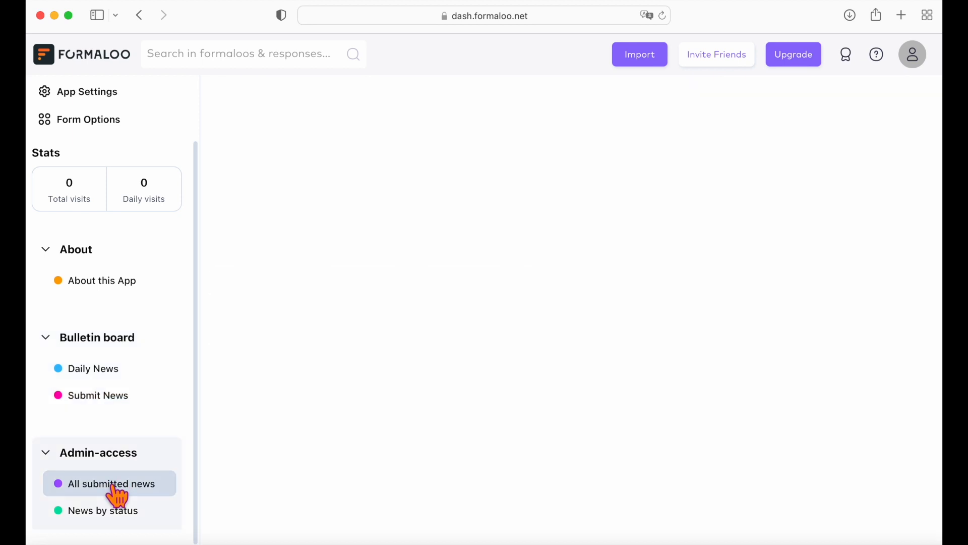
{"action": "left_click", "coordinate": [110, 483]}
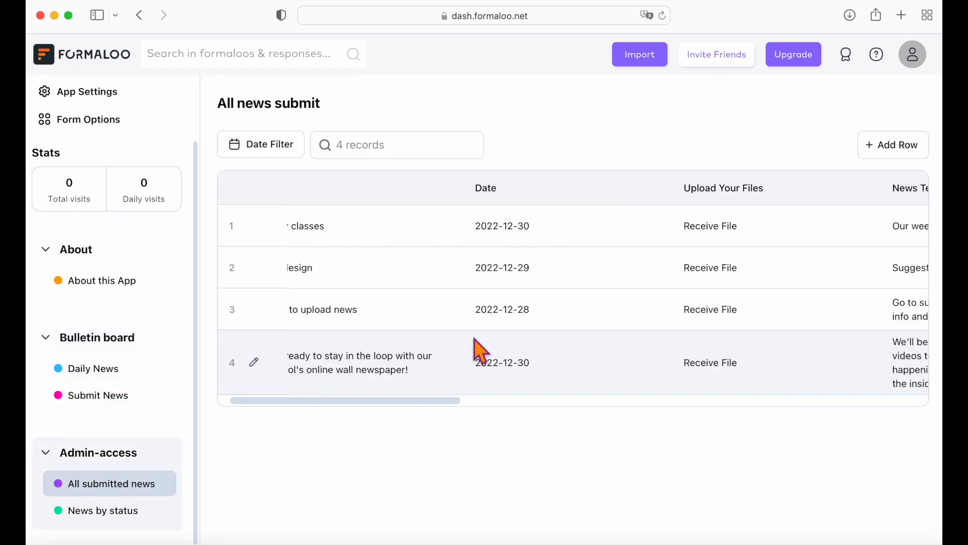
{"action": "scroll", "scroll_direction": "right", "scroll_amount": 3}
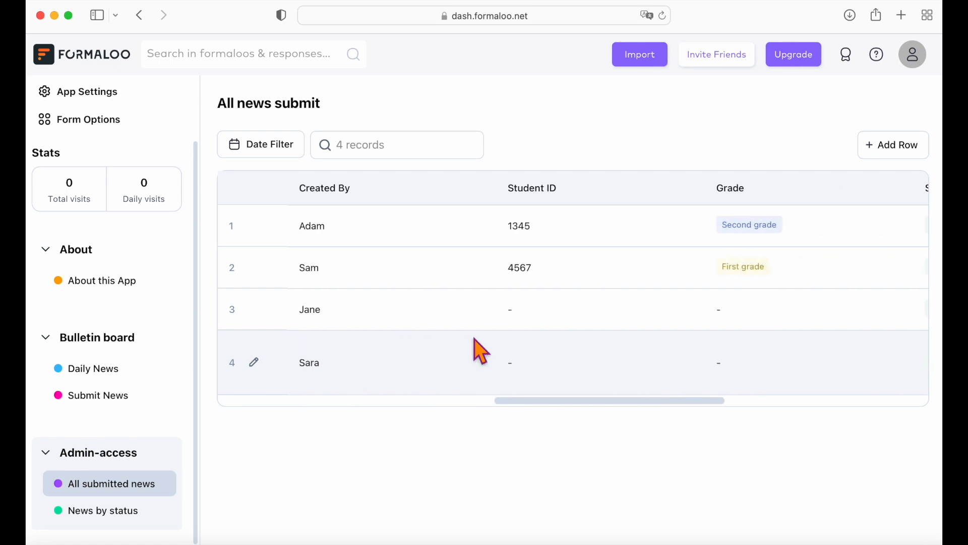
{"action": "scroll", "scroll_direction": "right", "scroll_amount": 3}
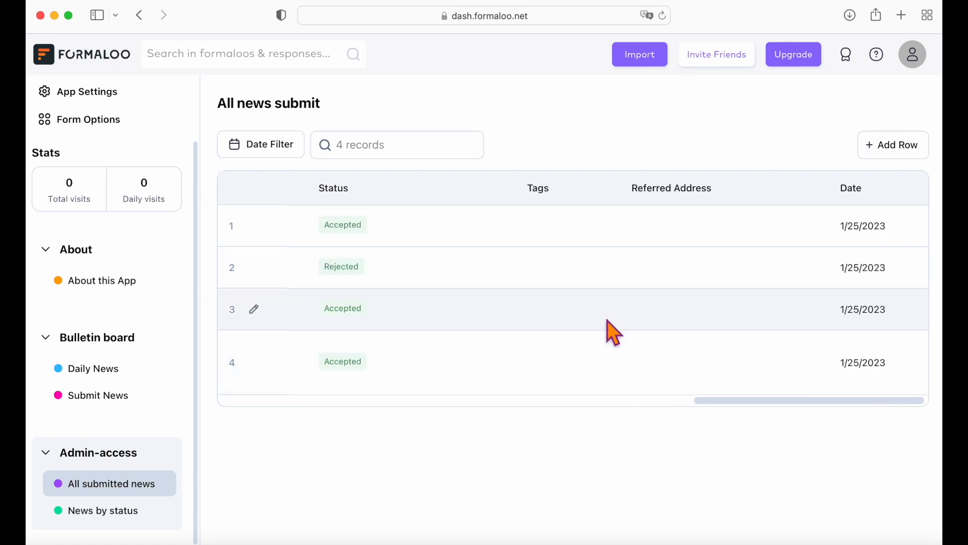
{"action": "left_click", "coordinate": [102, 510]}
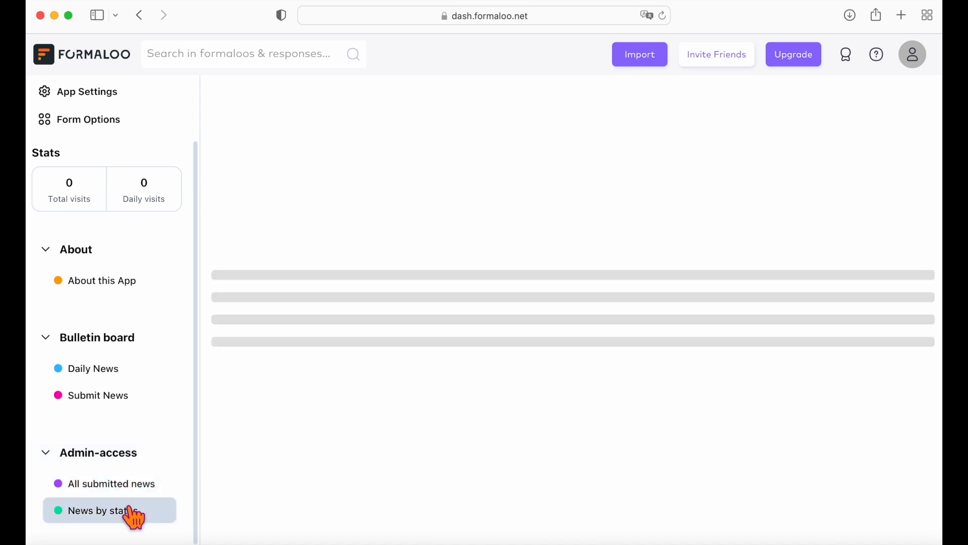
{"action": "left_click", "coordinate": [103, 510]}
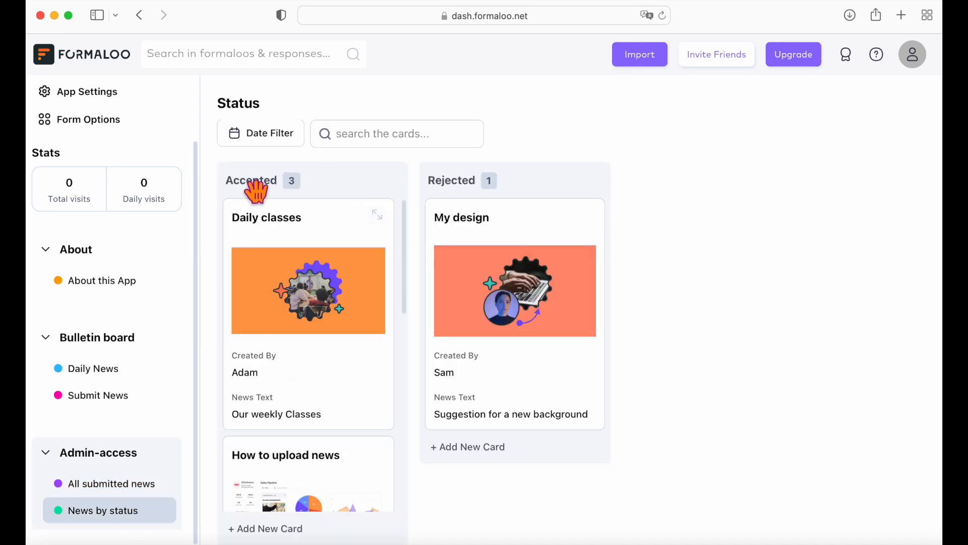
{"action": "mouse_move", "coordinate": [358, 203]}
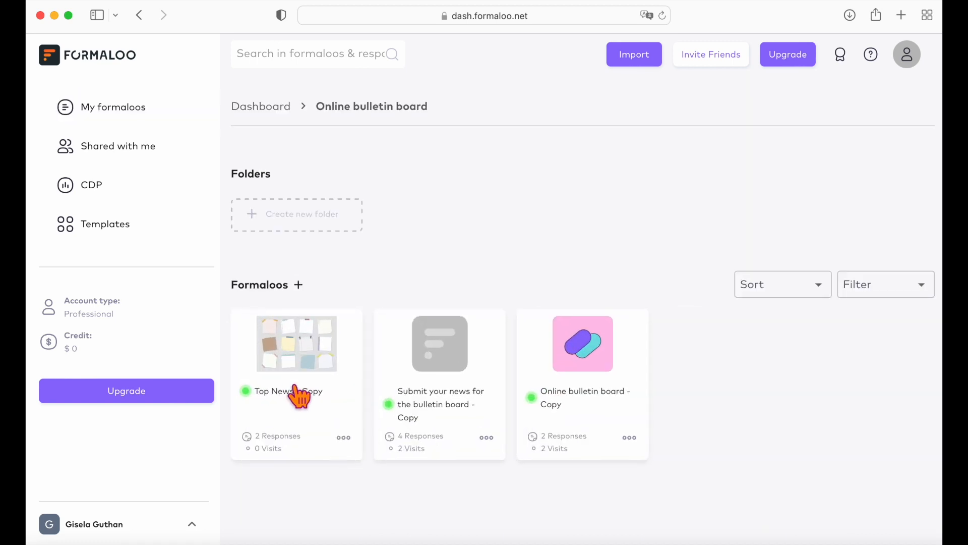
{"action": "mouse_move", "coordinate": [525, 280]}
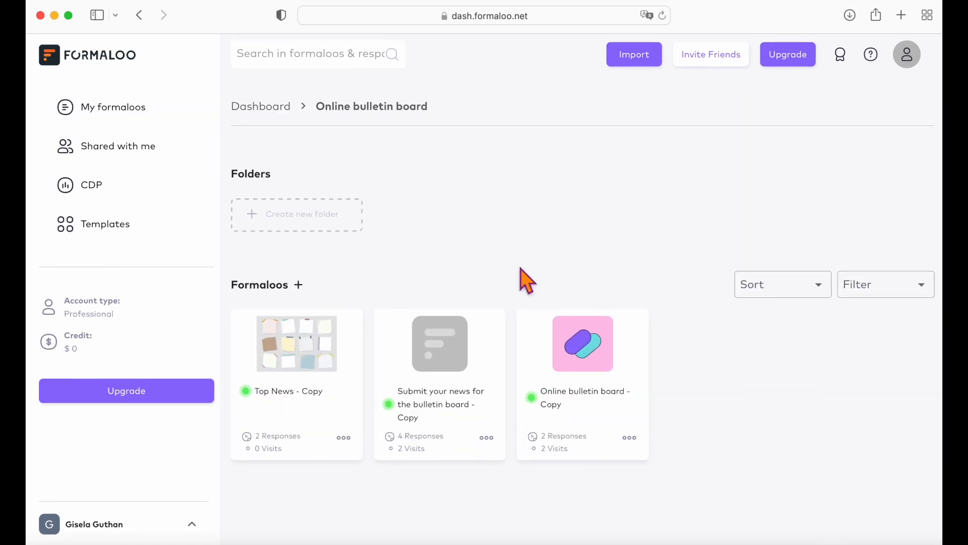
{"action": "mouse_move", "coordinate": [328, 374]}
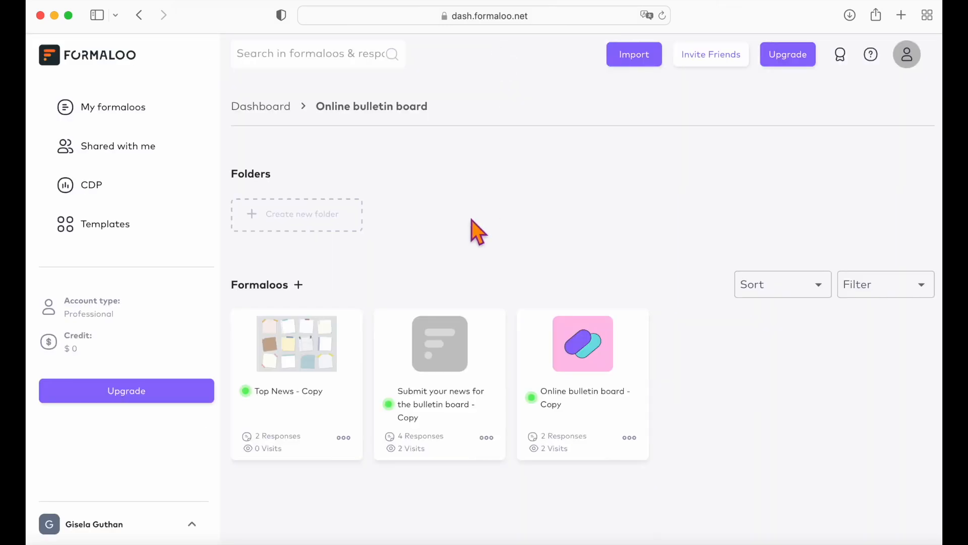
Step: Open the options menu on the 'Submit your news' formaloo card
{"action": "left_click", "coordinate": [487, 438]}
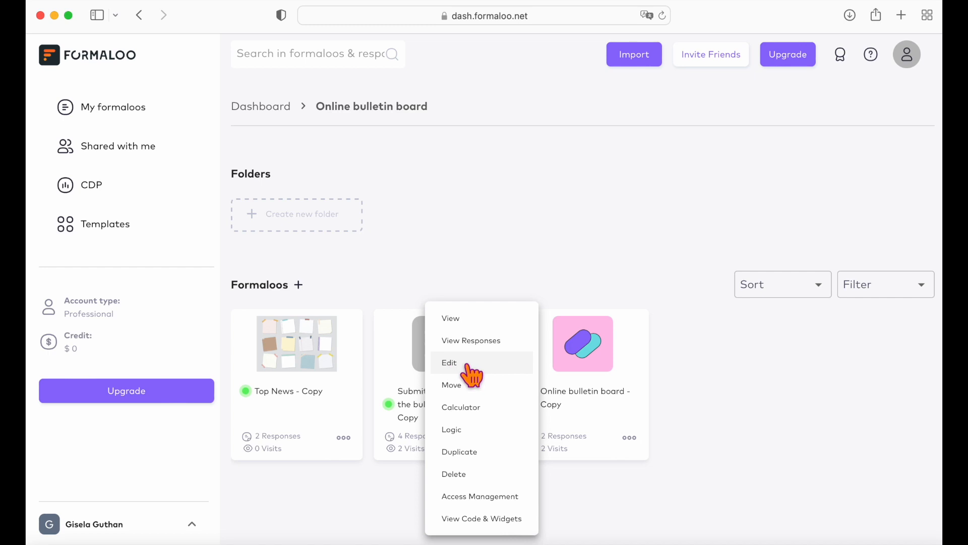
Step: Edit the news submission form and add a Video field titled 'video'
{"action": "left_click", "coordinate": [449, 363]}
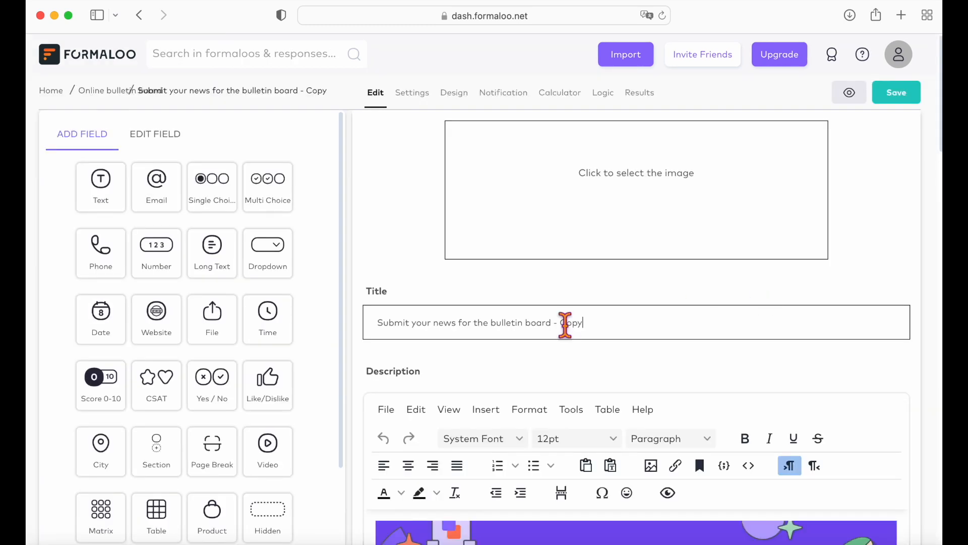
{"action": "scroll", "scroll_direction": "down", "scroll_amount": 3}
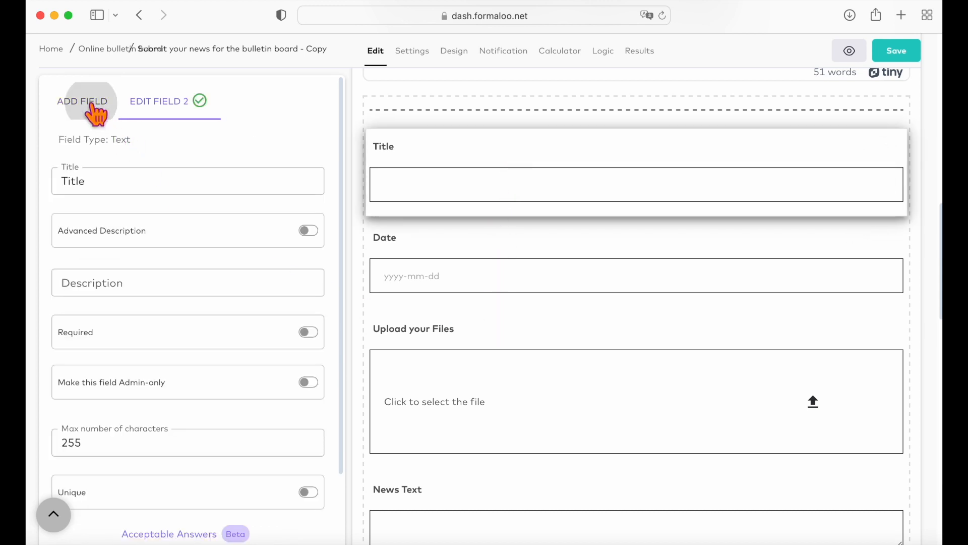
{"action": "left_click", "coordinate": [82, 101]}
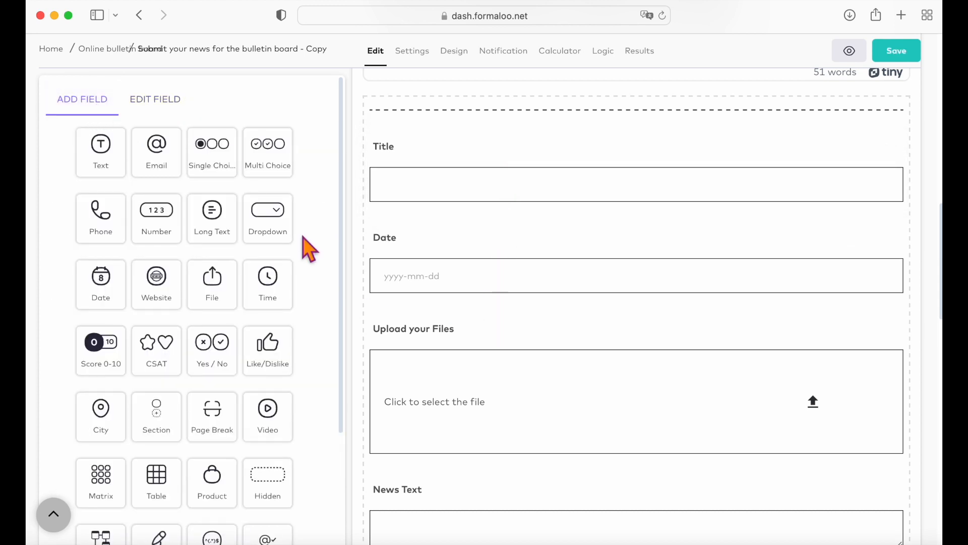
{"action": "left_click", "coordinate": [267, 416]}
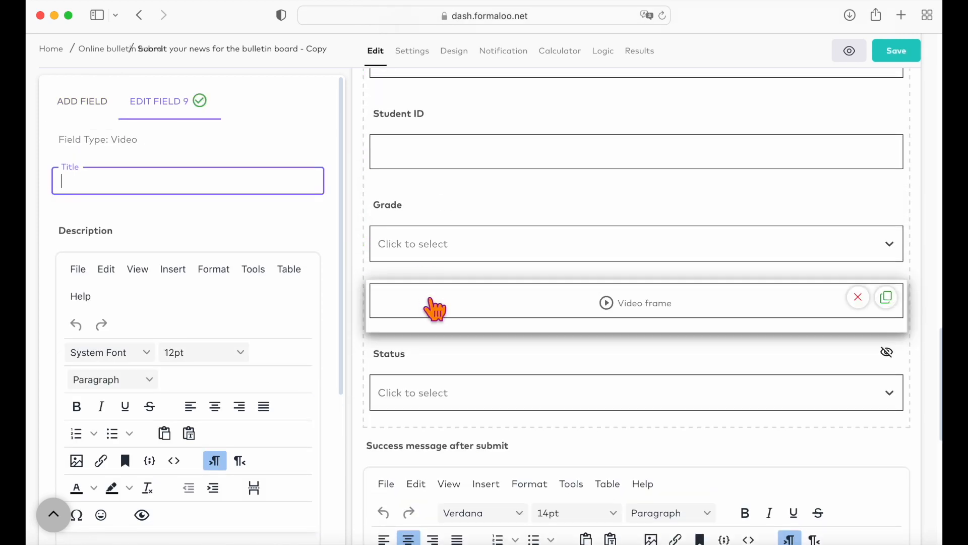
{"action": "type", "text": "video"}
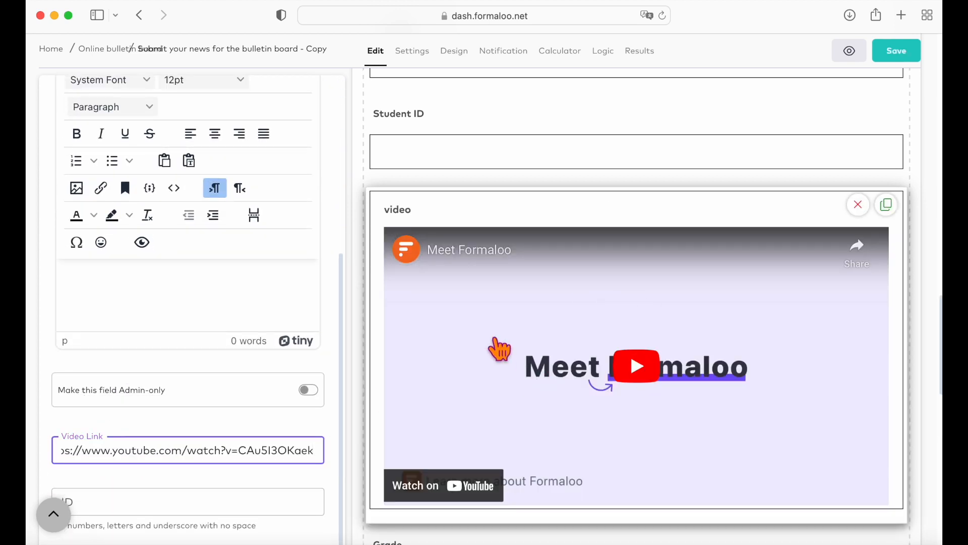
{"action": "left_click", "coordinate": [454, 51]}
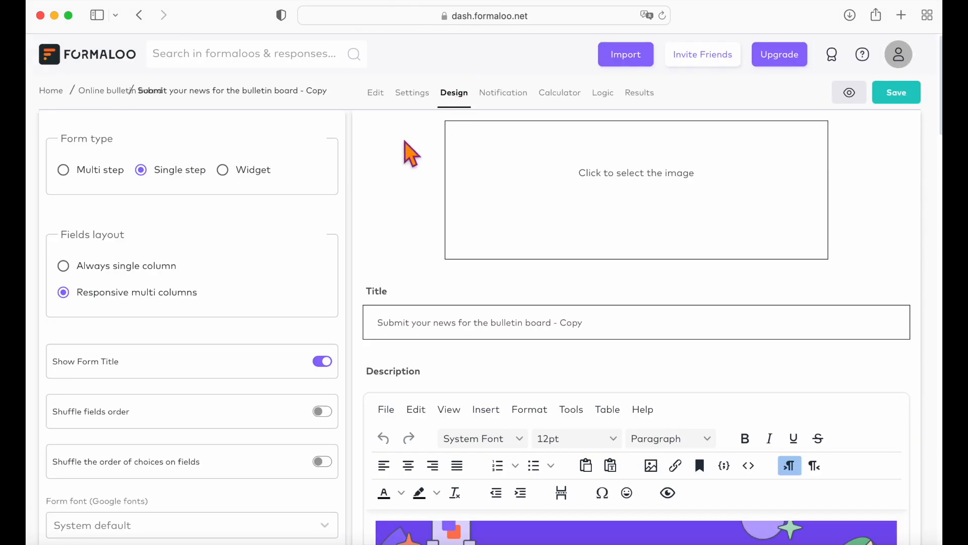
Step: Scroll the Design settings to view theme presets and background image options
{"action": "scroll", "scroll_direction": "down", "scroll_amount": 3}
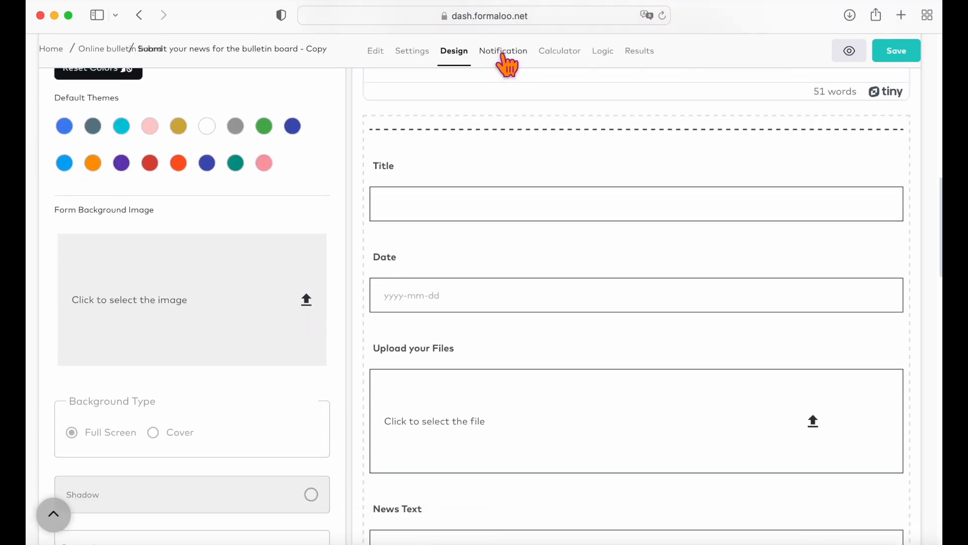
{"action": "left_click", "coordinate": [503, 51]}
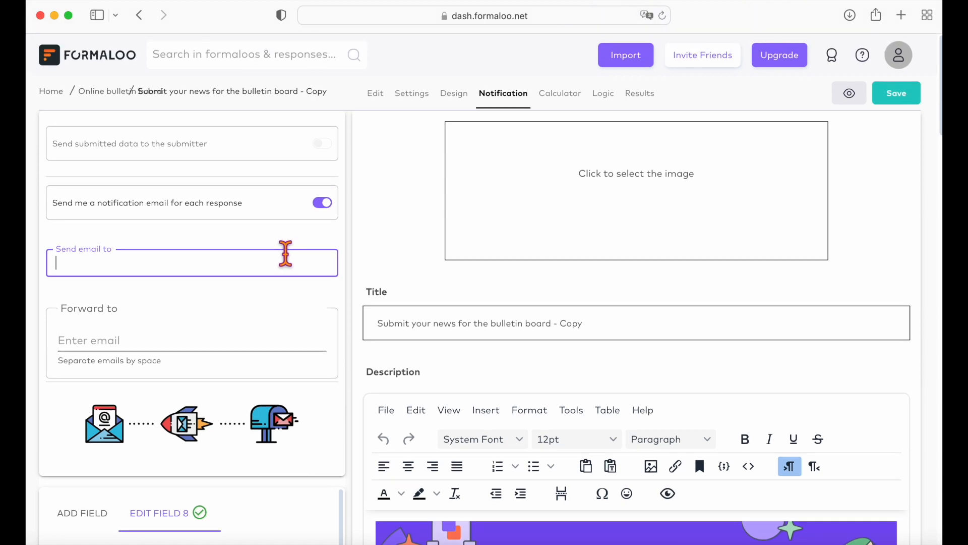
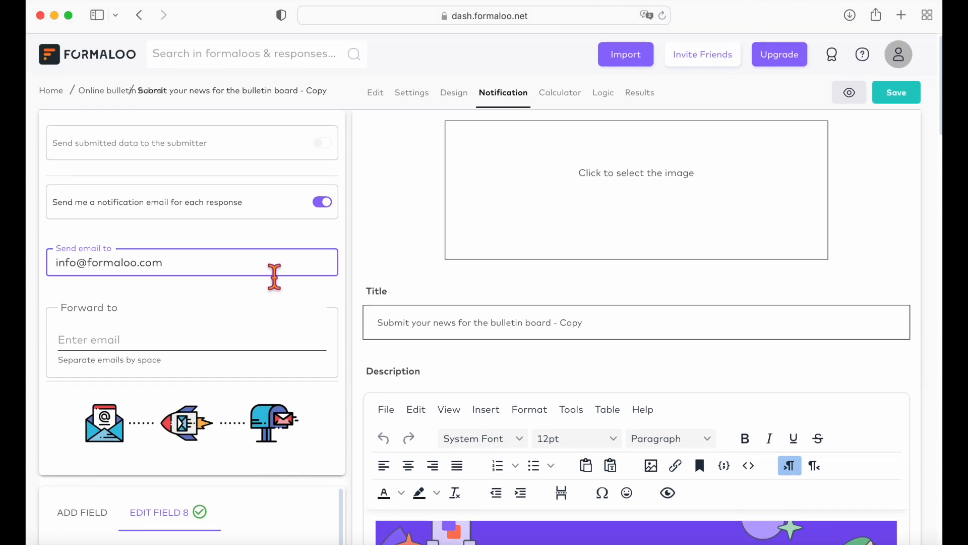
{"action": "scroll", "scroll_direction": "down", "scroll_amount": 3}
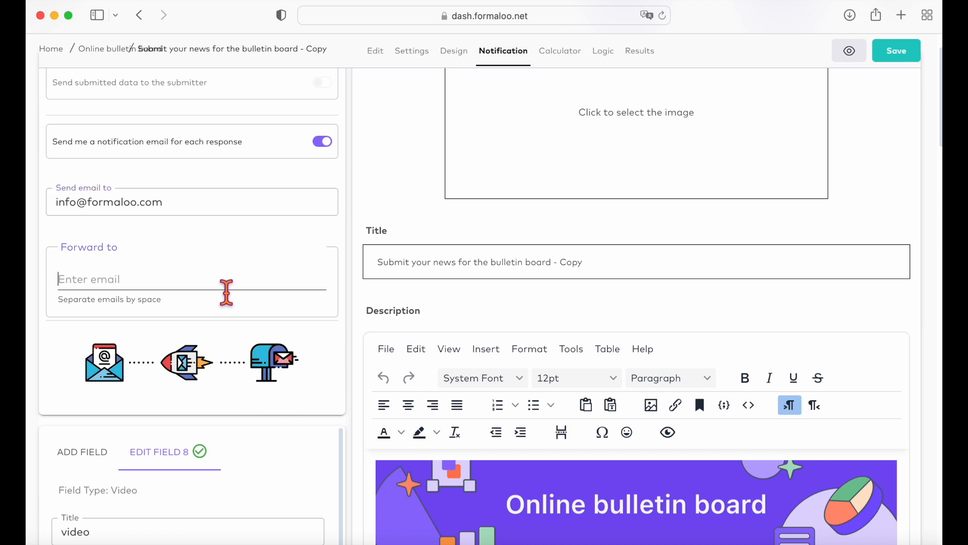
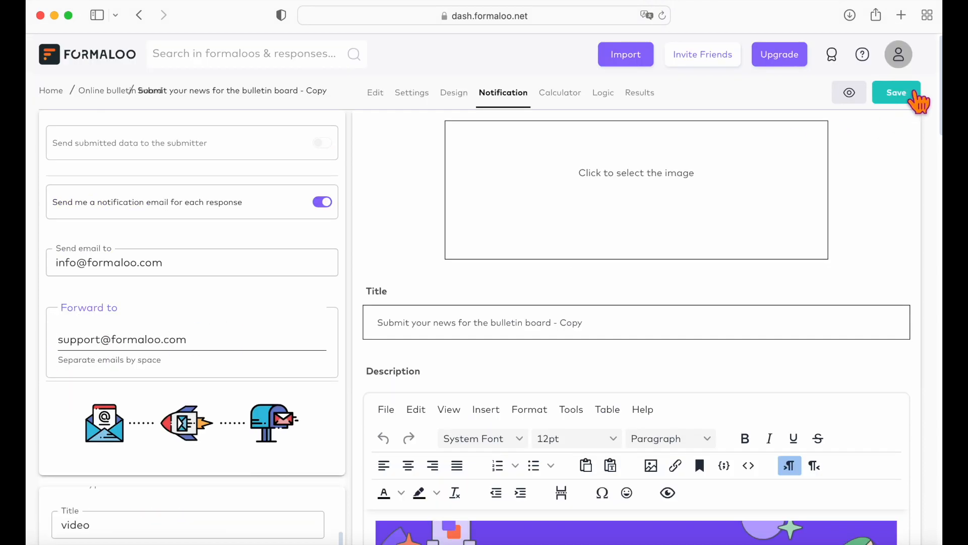
{"action": "left_click", "coordinate": [896, 92]}
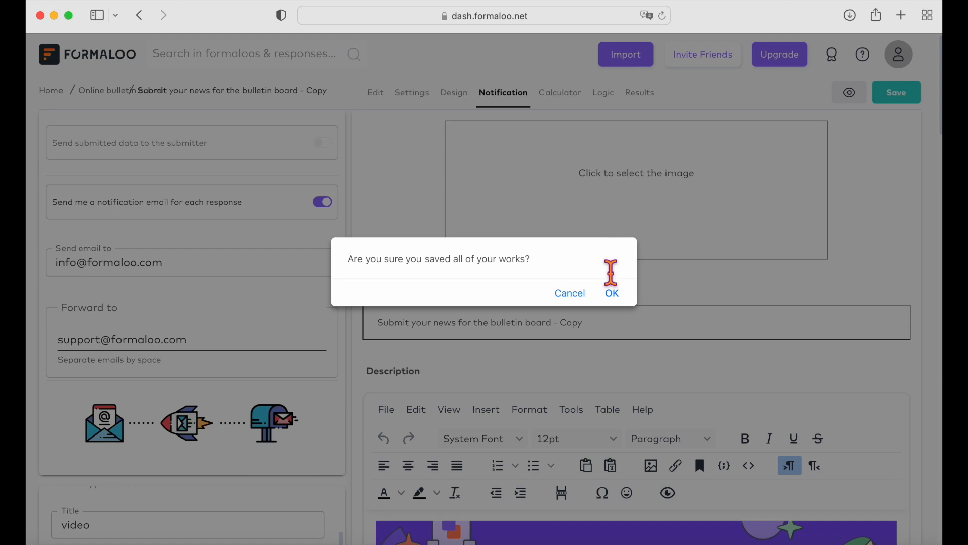
{"action": "left_click", "coordinate": [612, 292]}
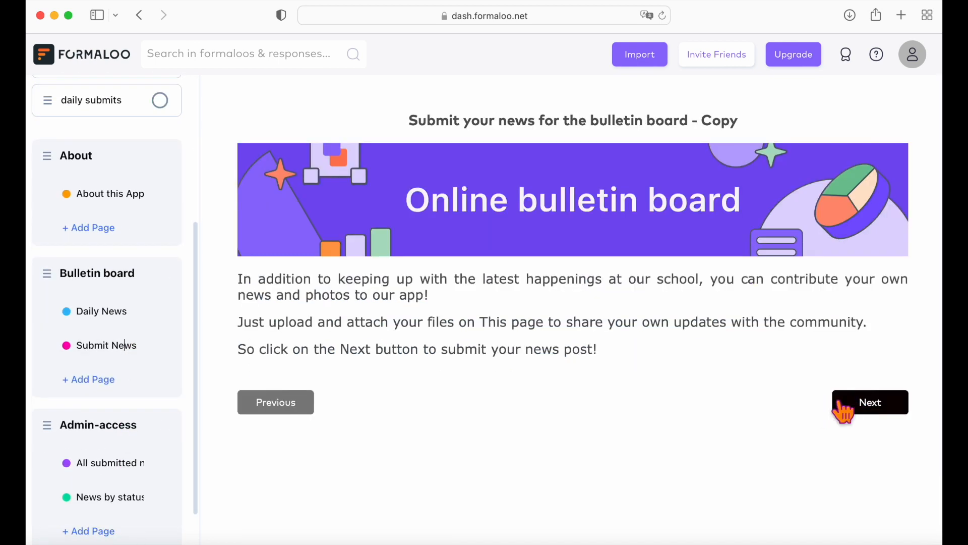
Step: Submit a test post through Submit News, then open All submitted news
{"action": "left_click", "coordinate": [869, 402]}
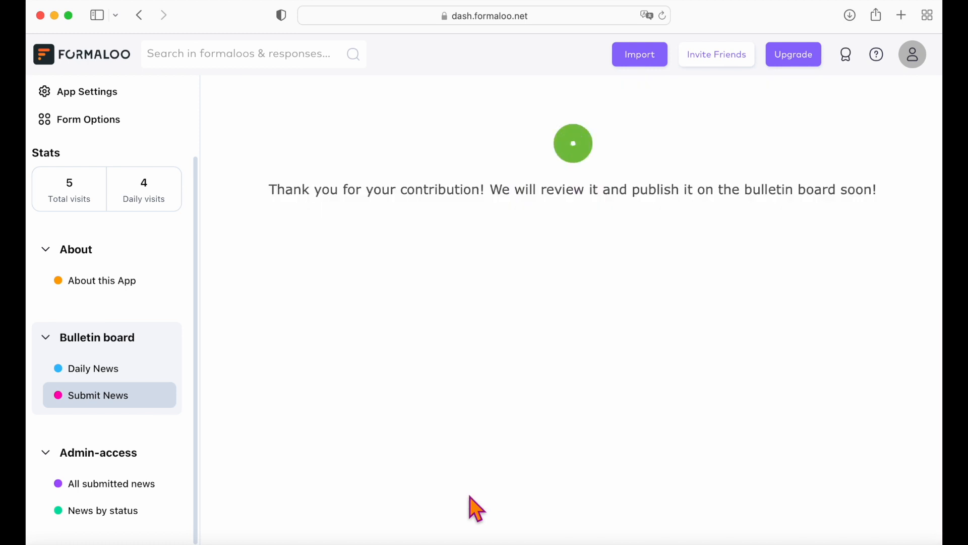
{"action": "left_click", "coordinate": [111, 483]}
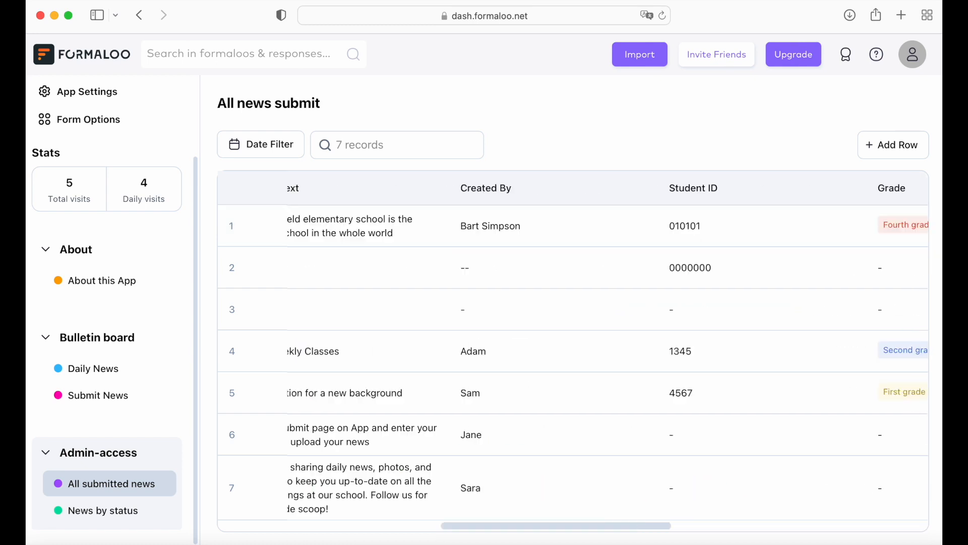
Step: Check the News by status board, then scroll through the Daily News page
{"action": "left_click", "coordinate": [102, 510]}
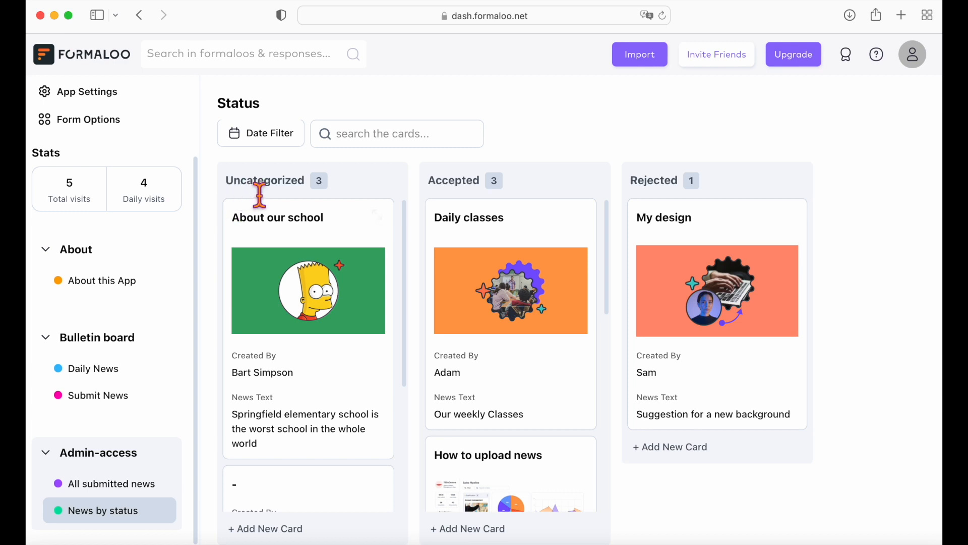
{"action": "scroll", "scroll_direction": "down", "scroll_amount": 3}
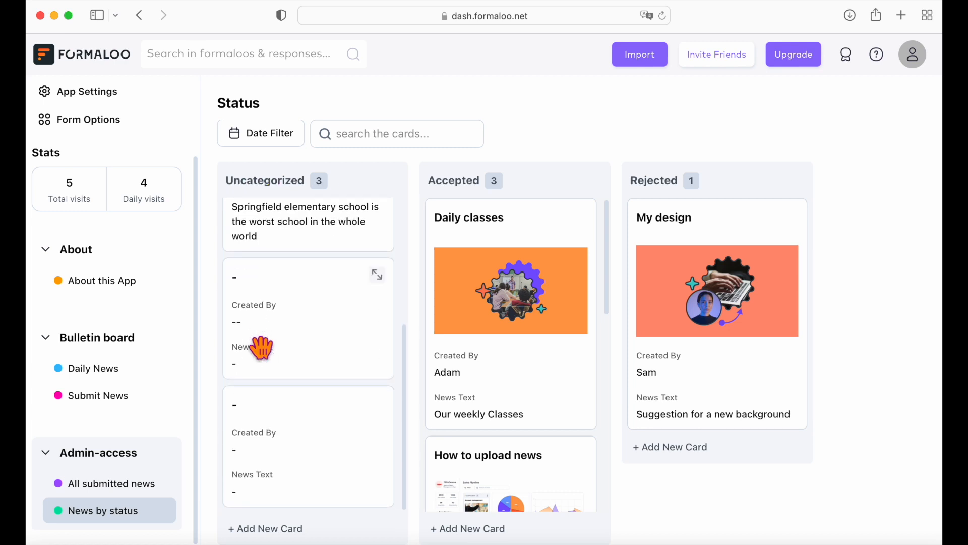
{"action": "left_click", "coordinate": [94, 368]}
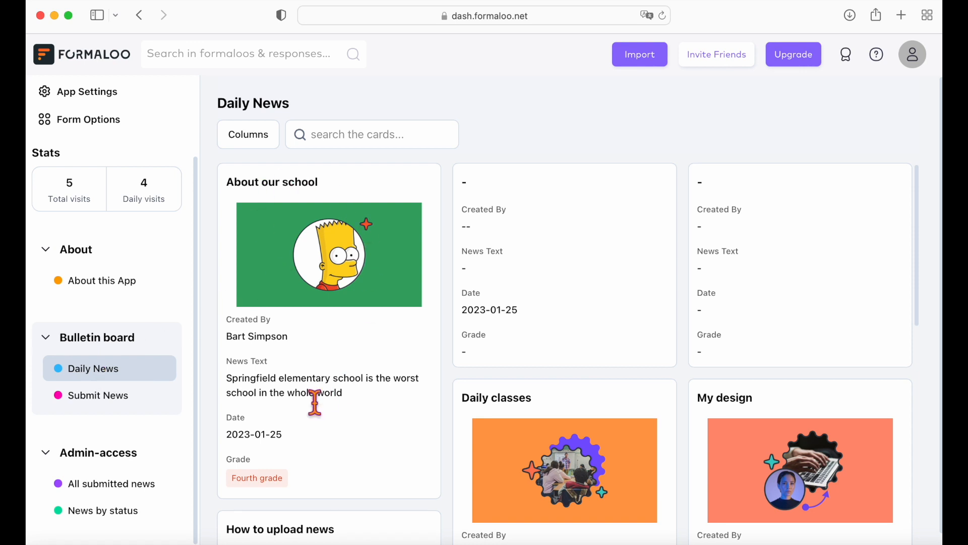
{"action": "scroll", "scroll_direction": "down", "scroll_amount": 3}
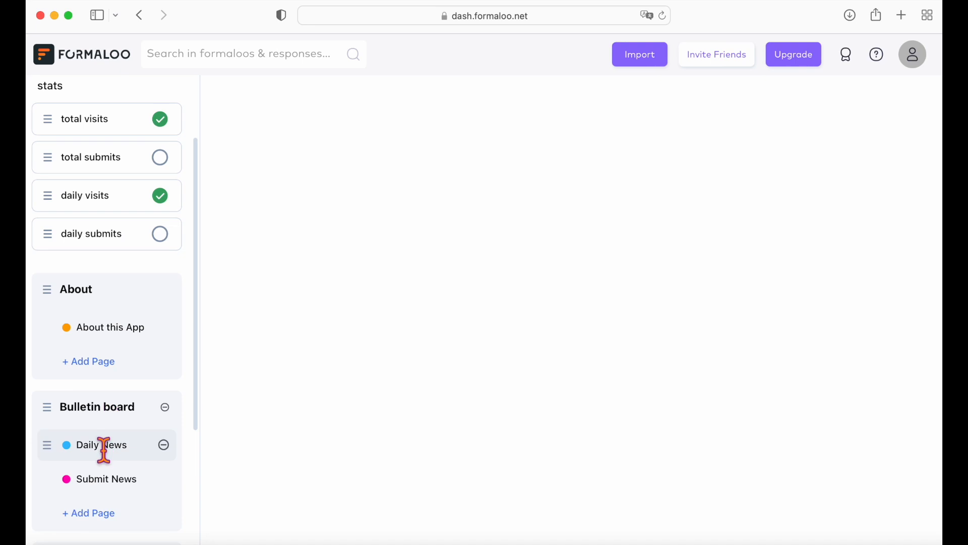
Step: Show the Status field on Daily News cards and filter to Status: Accepted
{"action": "left_click", "coordinate": [97, 445]}
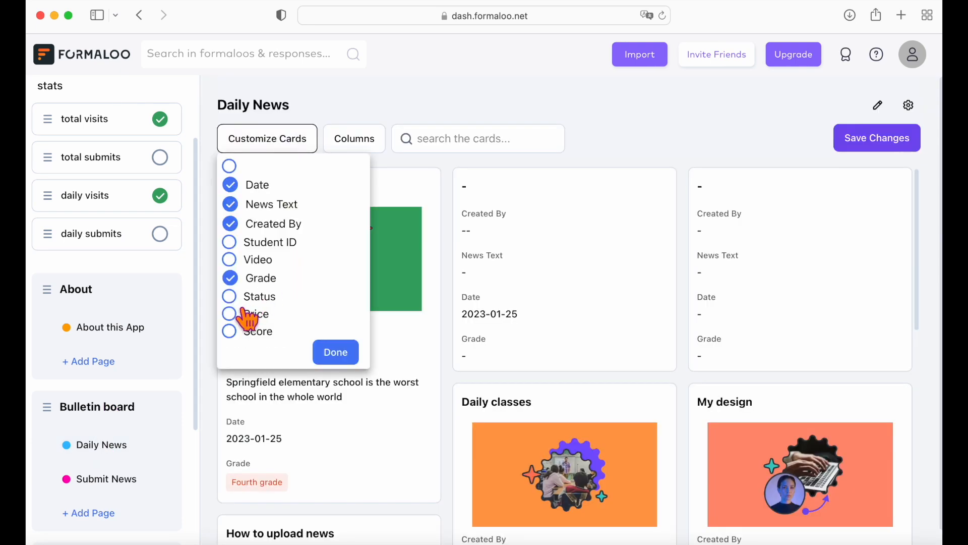
{"action": "left_click", "coordinate": [230, 298]}
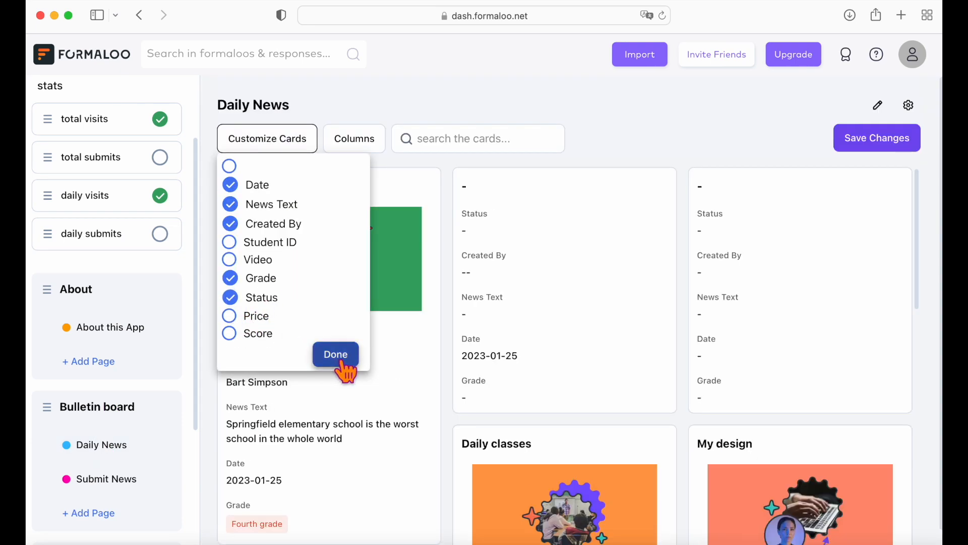
{"action": "left_click", "coordinate": [336, 354]}
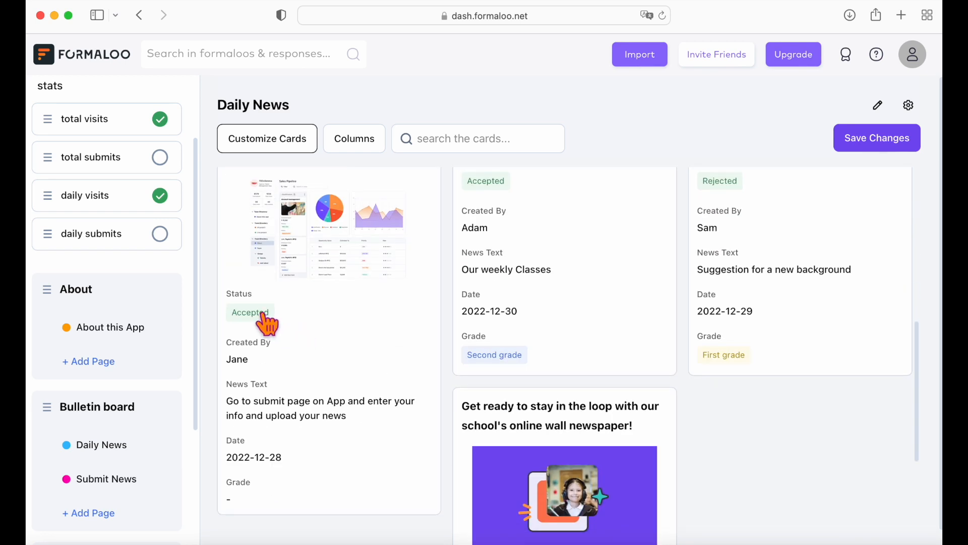
{"action": "left_click", "coordinate": [251, 312]}
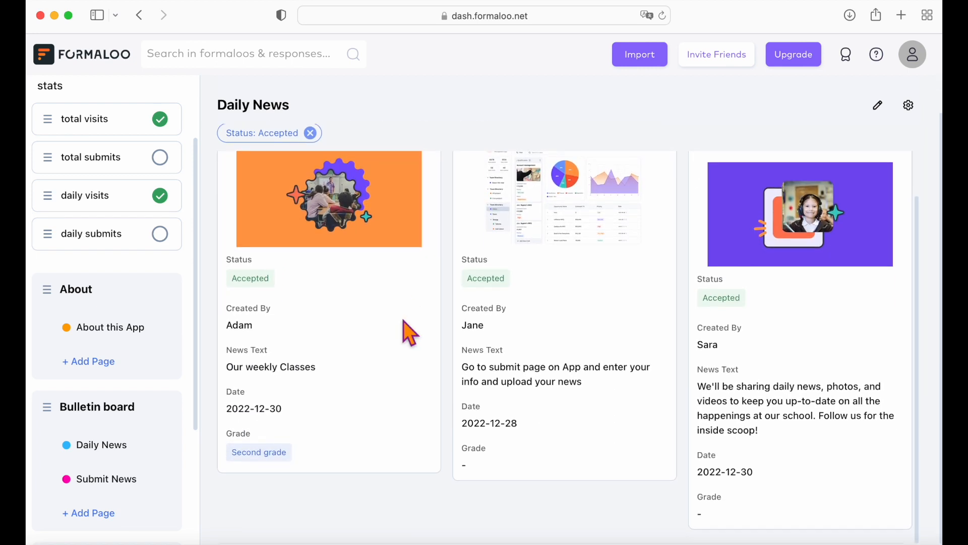
{"action": "left_click", "coordinate": [877, 105]}
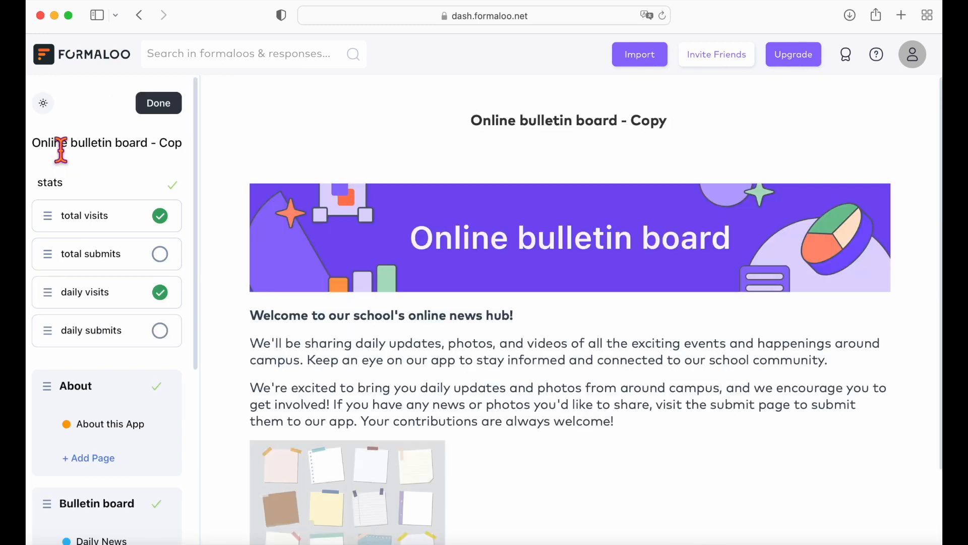
Step: Turn on Enable public view in App Settings and open the public app page
{"action": "left_click", "coordinate": [158, 102]}
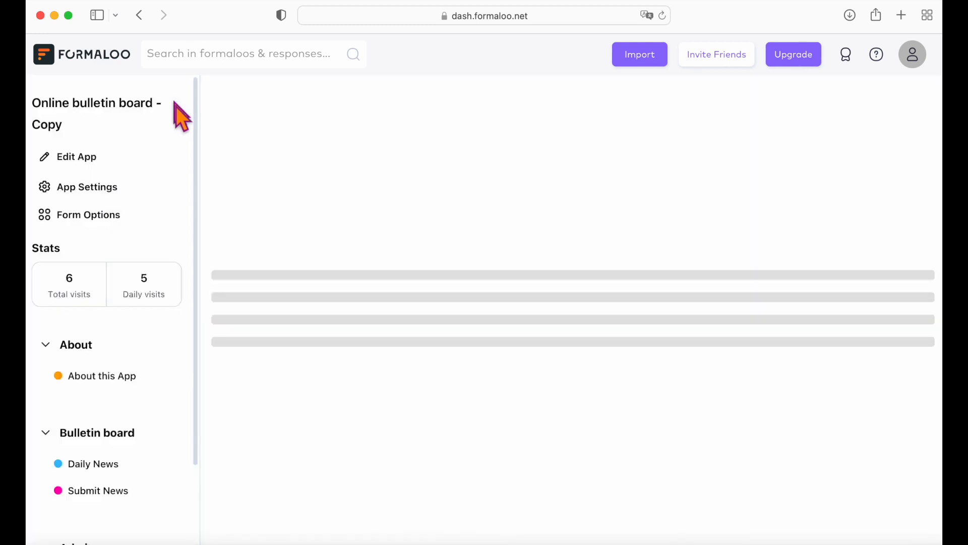
{"action": "left_click", "coordinate": [101, 376]}
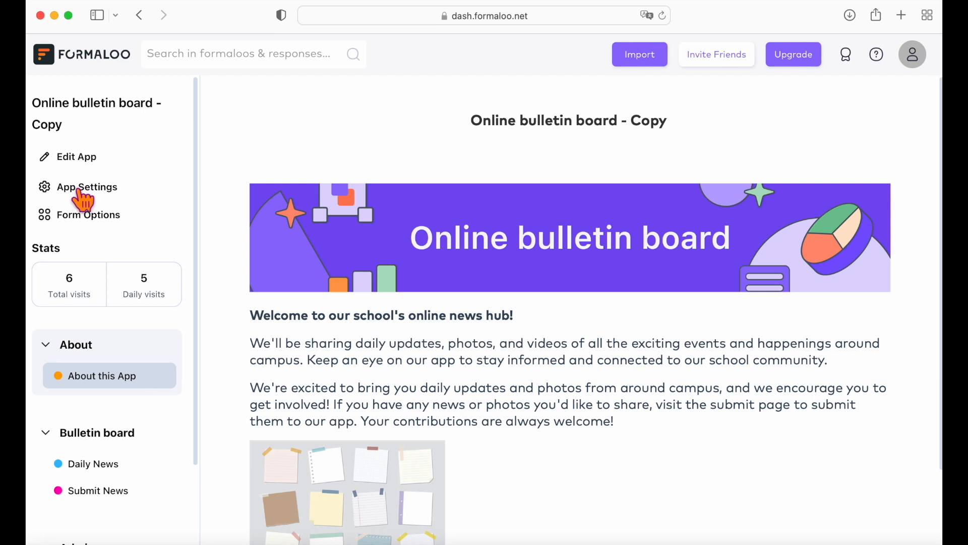
{"action": "left_click", "coordinate": [86, 187]}
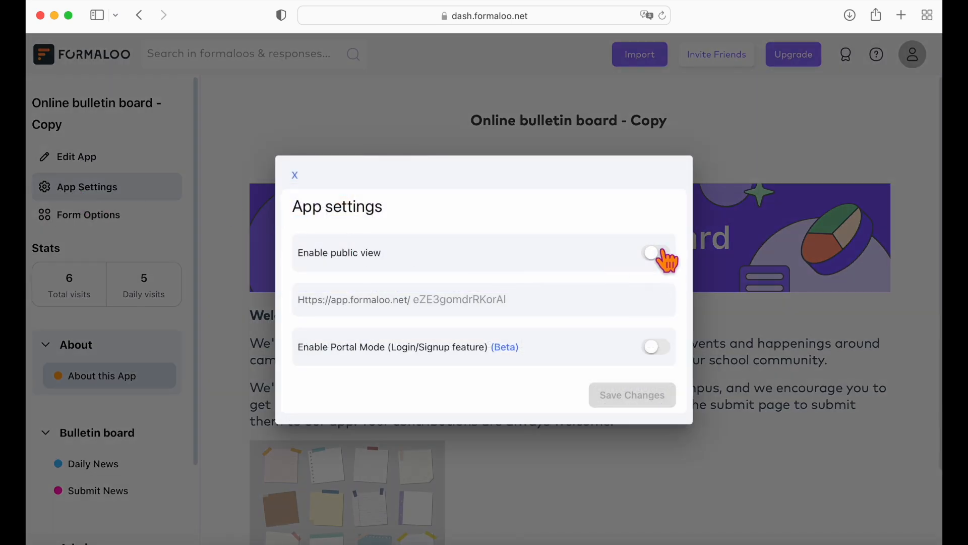
{"action": "left_click", "coordinate": [655, 253]}
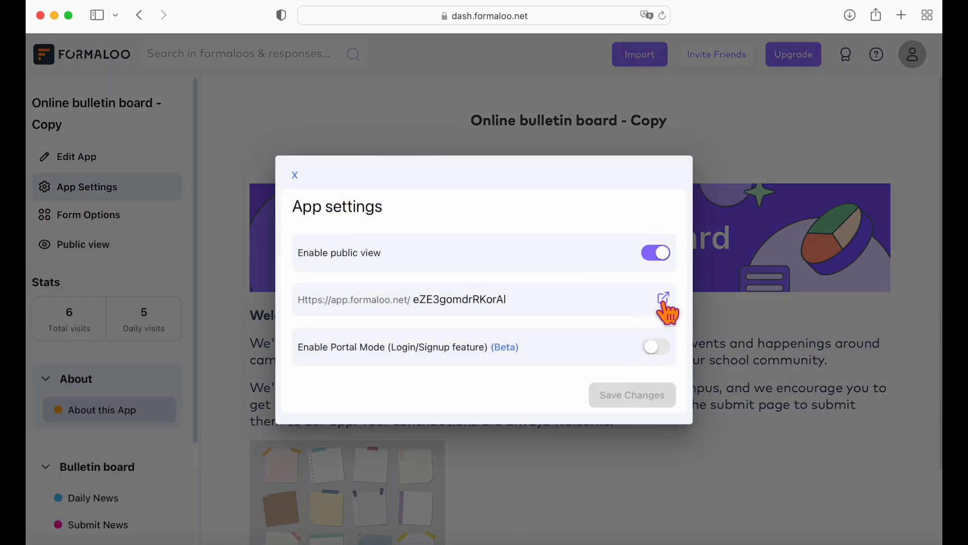
{"action": "left_click", "coordinate": [663, 297]}
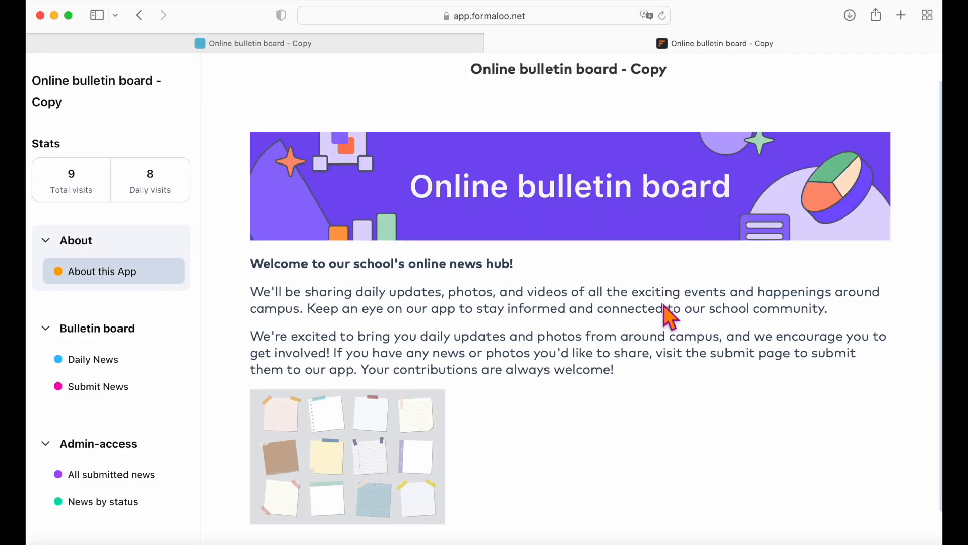
{"action": "left_click", "coordinate": [112, 475]}
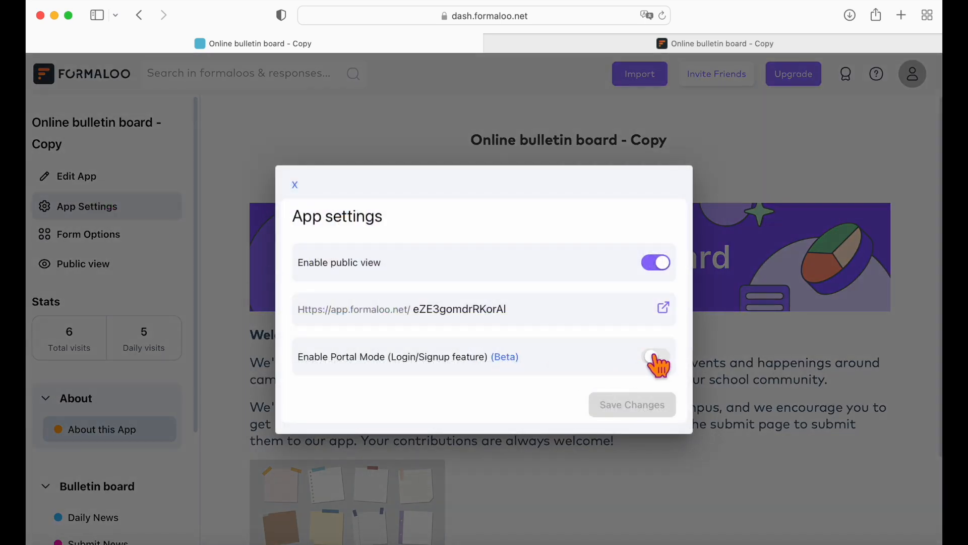
Step: Turn on login/sign-up Portal Mode in App Settings, save, and close the dialog
{"action": "left_click", "coordinate": [655, 359]}
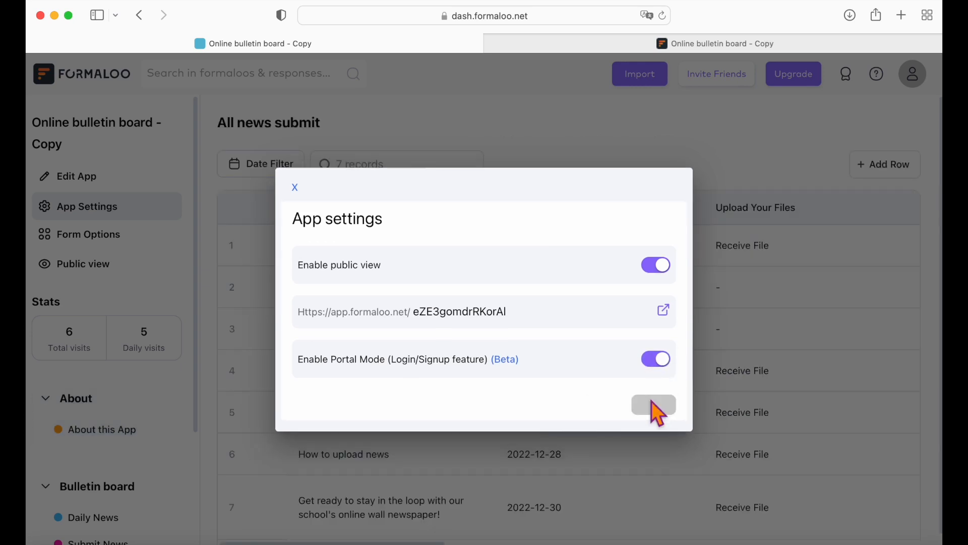
{"action": "left_click", "coordinate": [653, 409]}
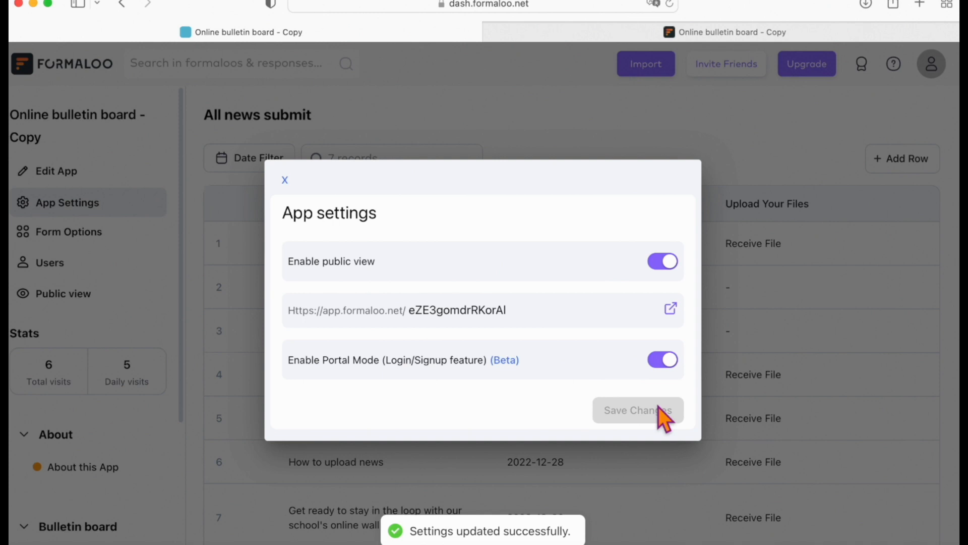
{"action": "left_click", "coordinate": [636, 410]}
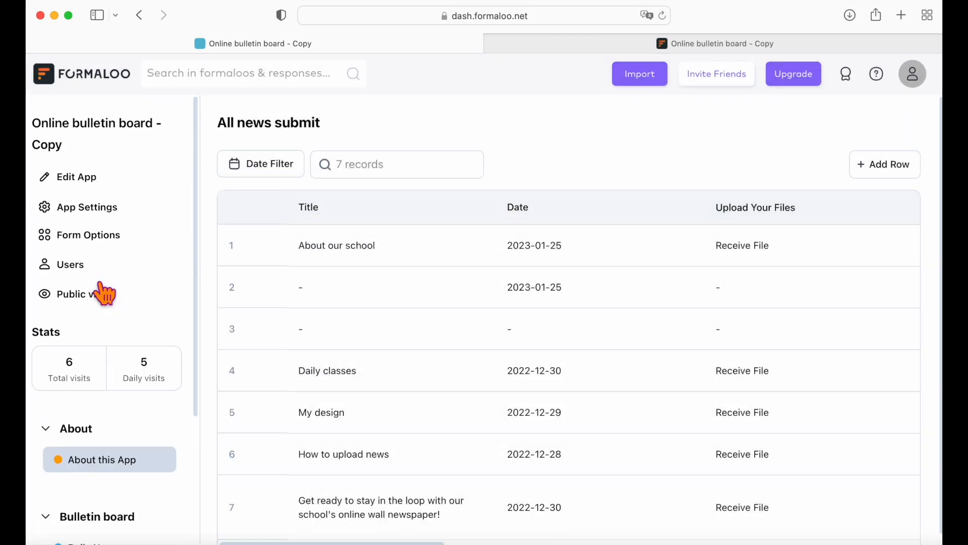
Step: On the Users page, enable Portal Mode with a new users table and allow new sign-ups
{"action": "left_click", "coordinate": [69, 264]}
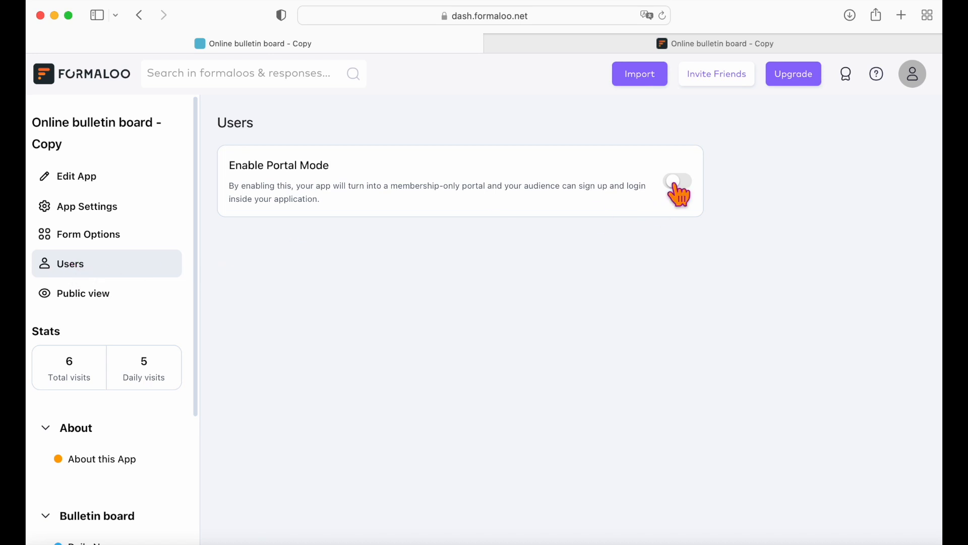
{"action": "left_click", "coordinate": [677, 190]}
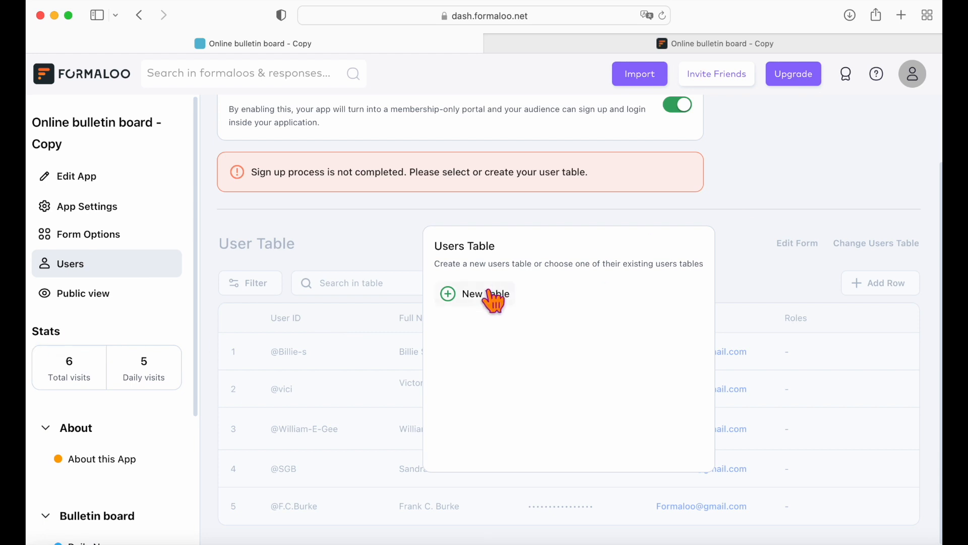
{"action": "left_click", "coordinate": [474, 293]}
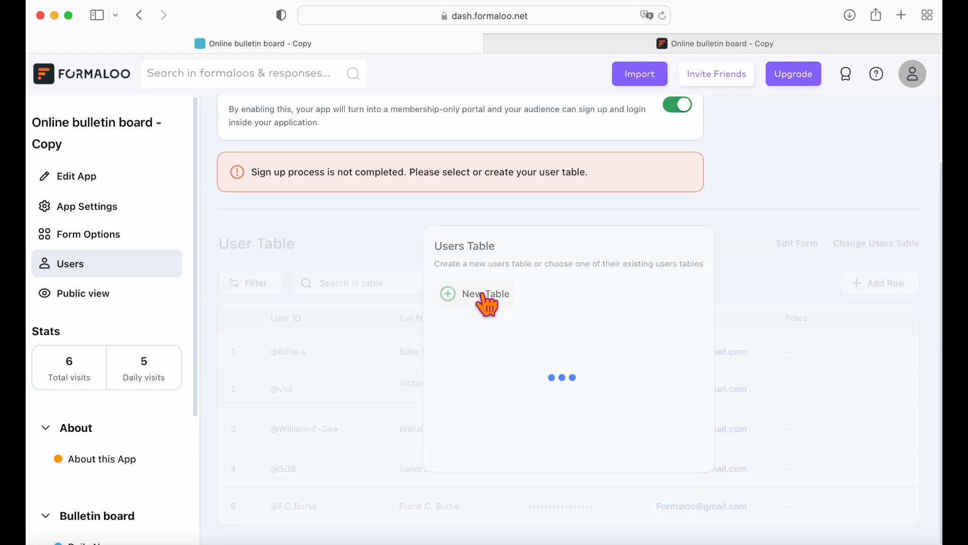
{"action": "left_click", "coordinate": [486, 293]}
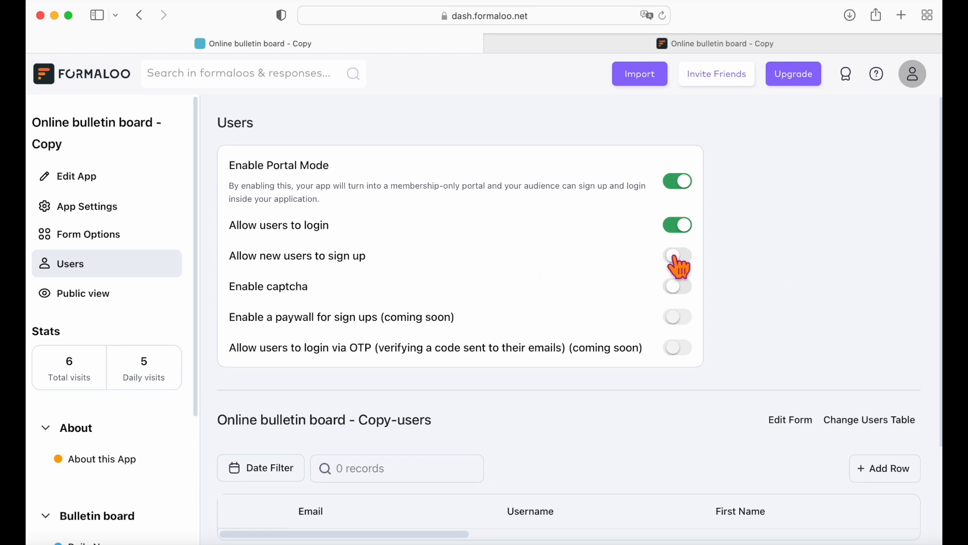
{"action": "left_click", "coordinate": [677, 255]}
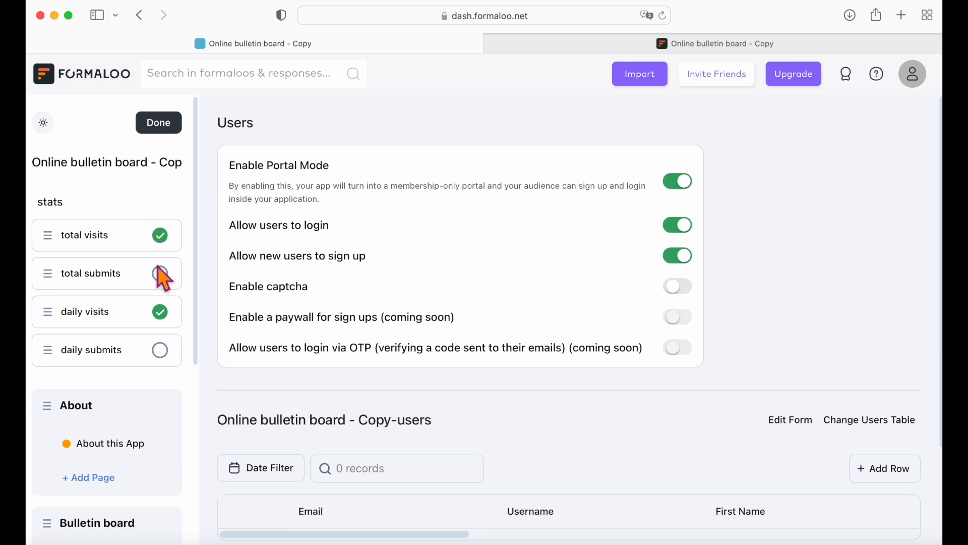
Step: Set the All news submit page's Visibility setting to Specific team access levels
{"action": "scroll", "scroll_direction": "down", "scroll_amount": 3}
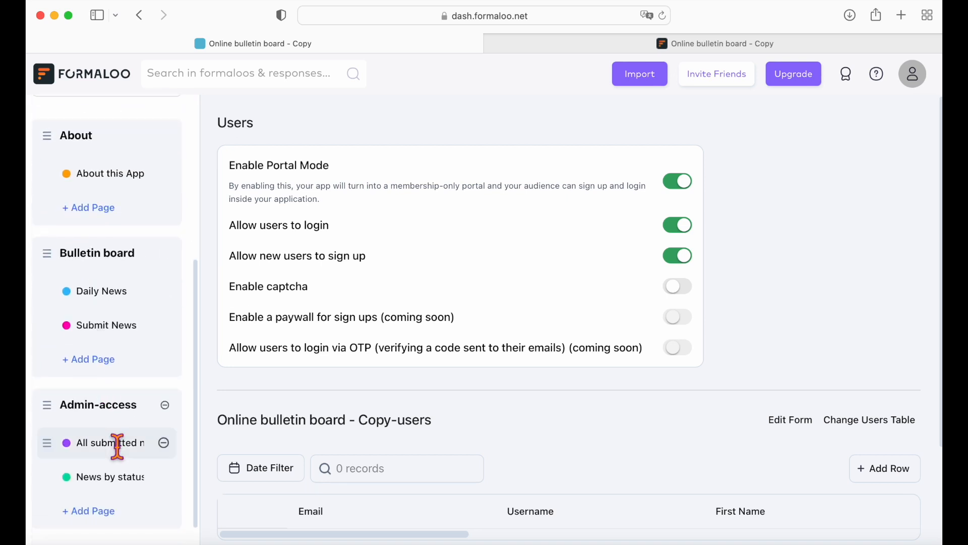
{"action": "left_click", "coordinate": [107, 442]}
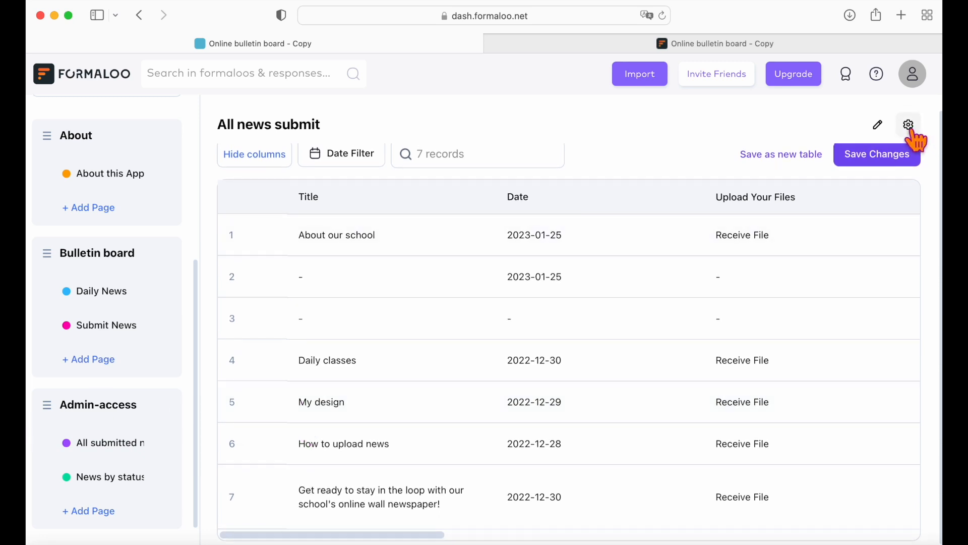
{"action": "left_click", "coordinate": [909, 124]}
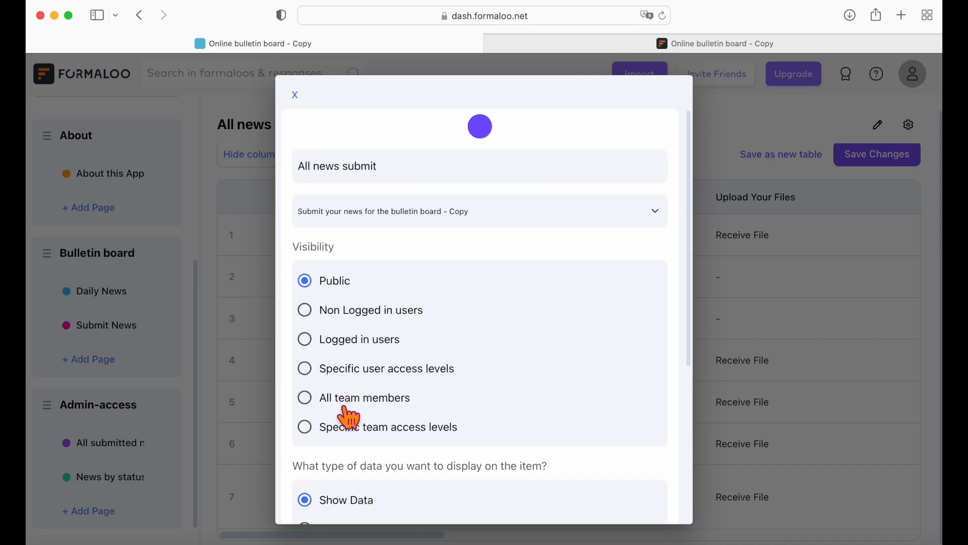
{"action": "left_click", "coordinate": [305, 427]}
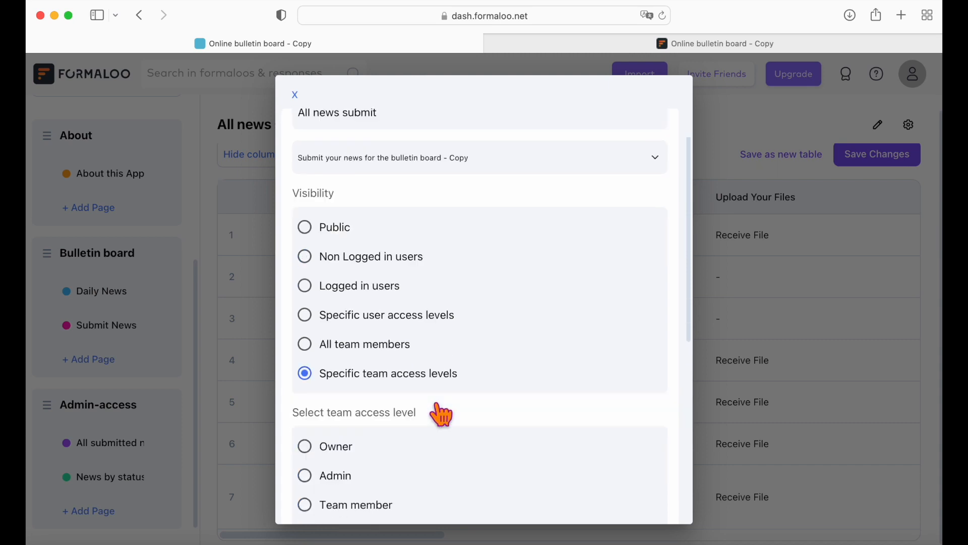
{"action": "scroll", "scroll_direction": "down", "scroll_amount": 3}
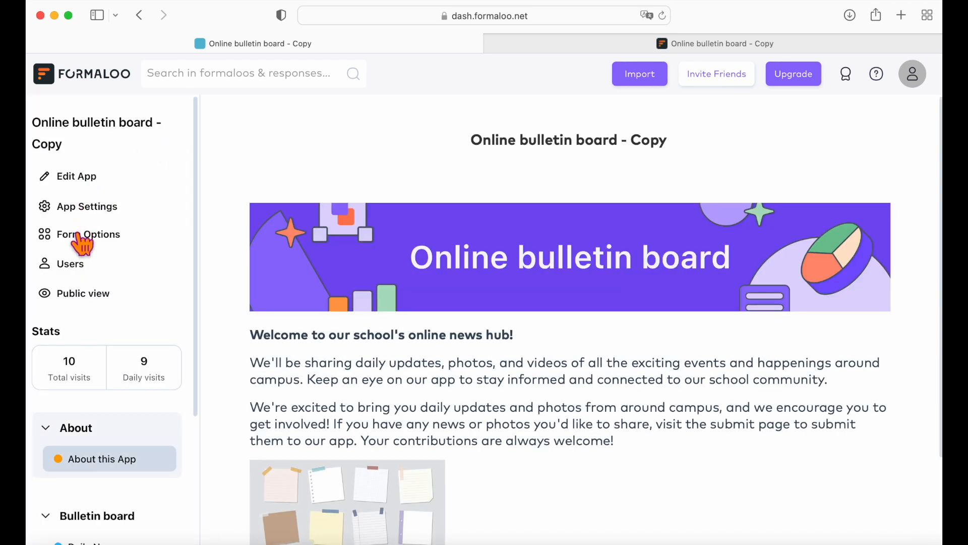
Step: Open the public app link and browse the Daily News and News by status pages
{"action": "left_click", "coordinate": [86, 206]}
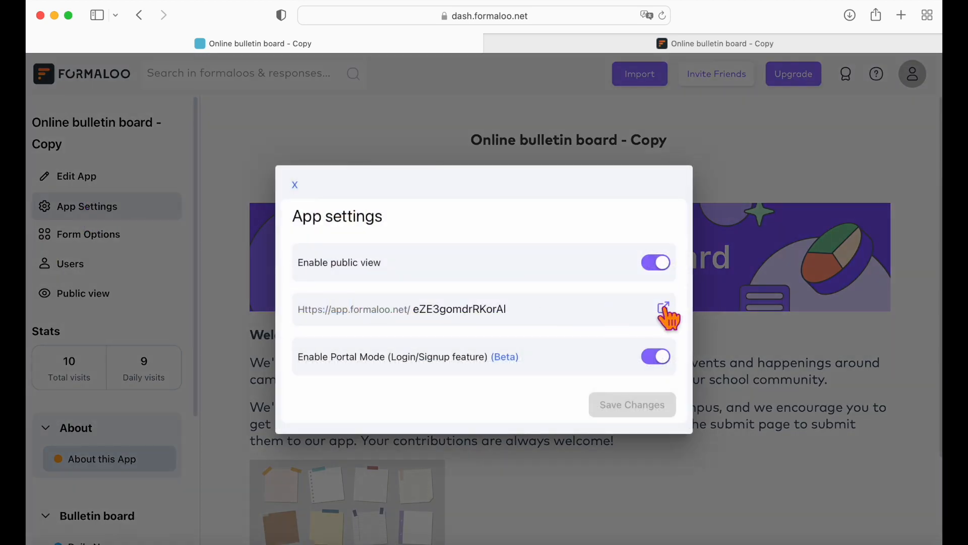
{"action": "left_click", "coordinate": [664, 307]}
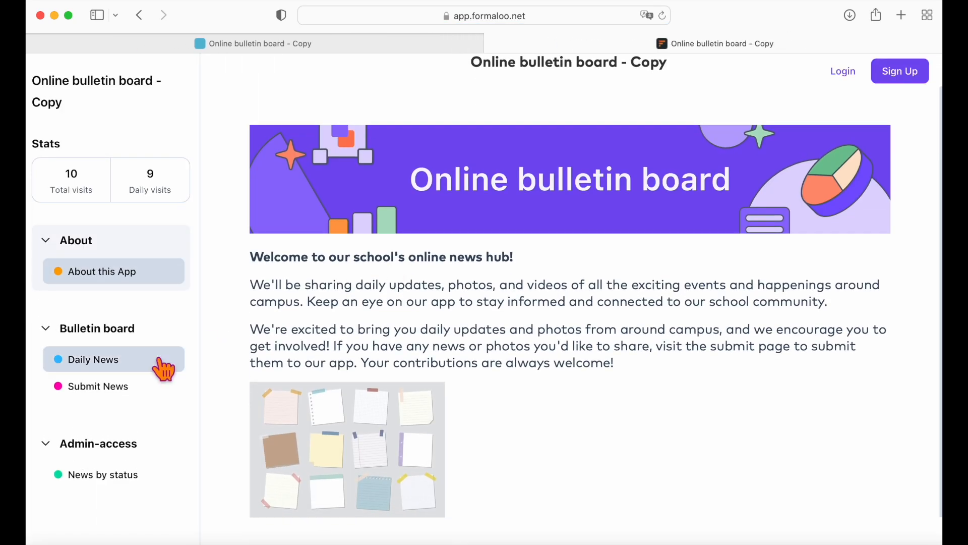
{"action": "left_click", "coordinate": [102, 474]}
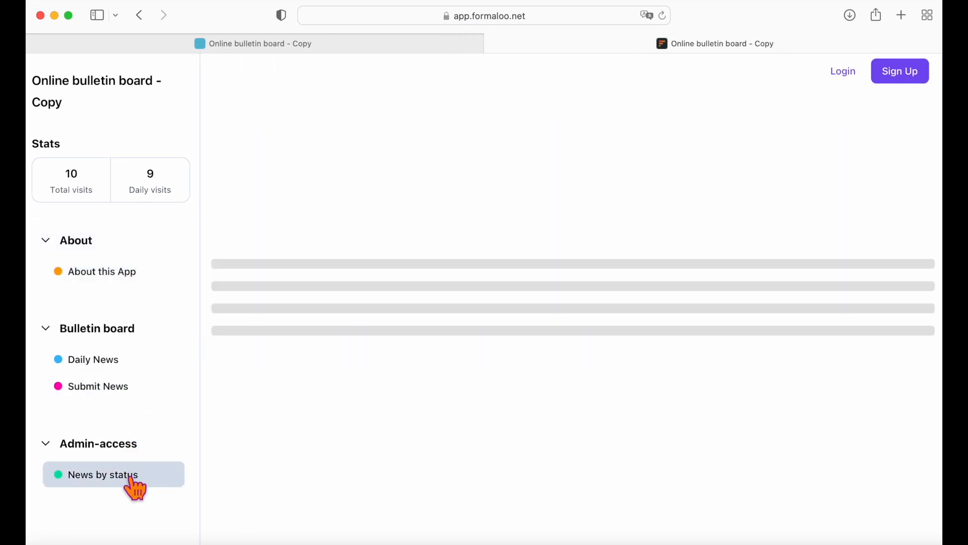
{"action": "left_click", "coordinate": [102, 474]}
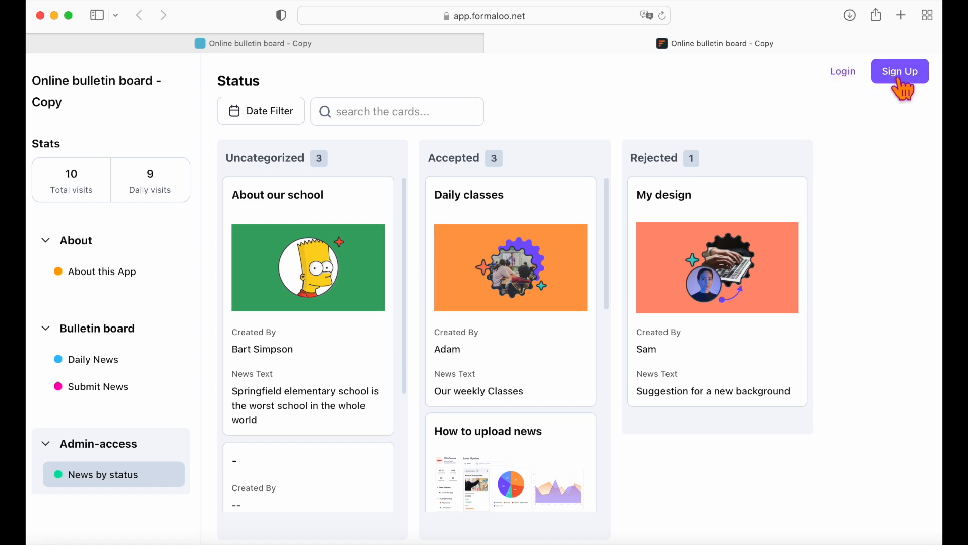
Step: Preview the public Login and Sign Up windows, then return to About this App
{"action": "left_click", "coordinate": [842, 71]}
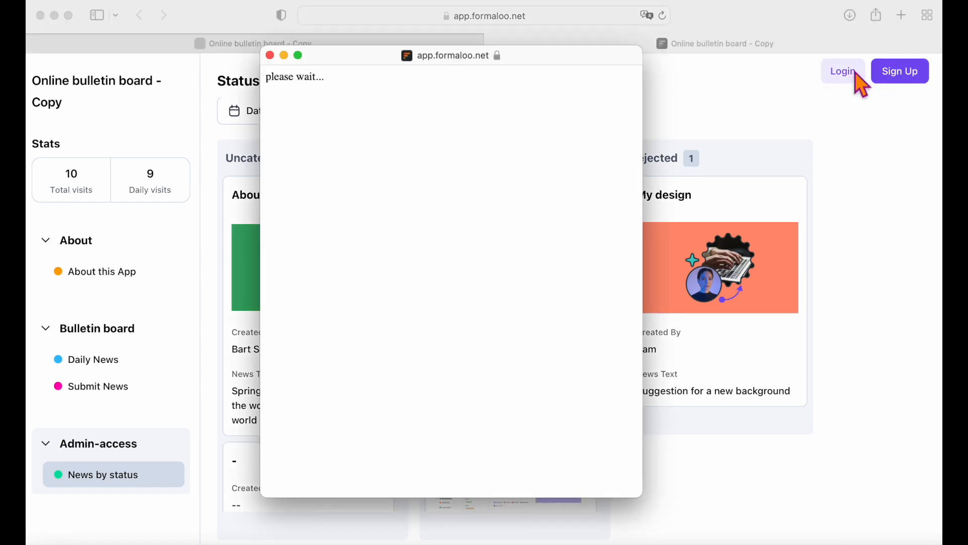
{"action": "left_click", "coordinate": [842, 72]}
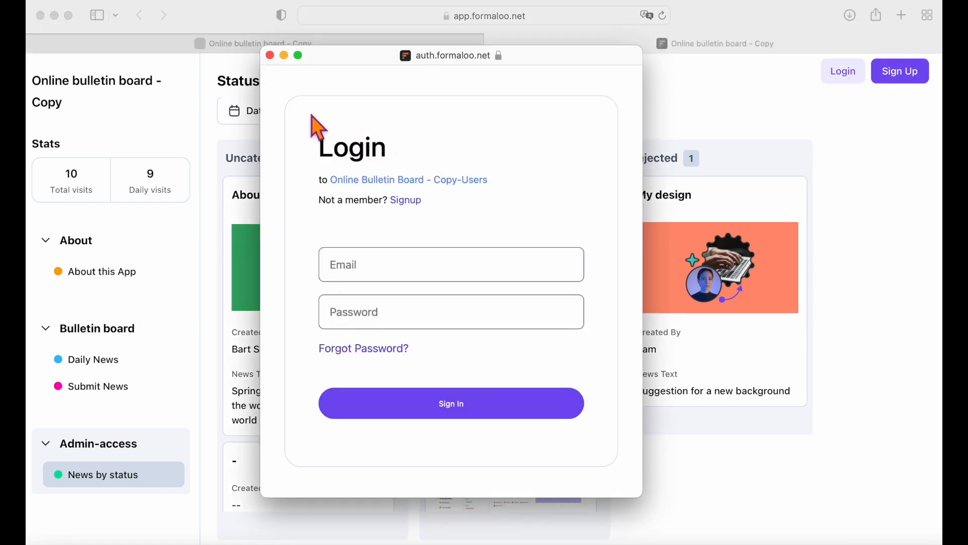
{"action": "left_click", "coordinate": [451, 404]}
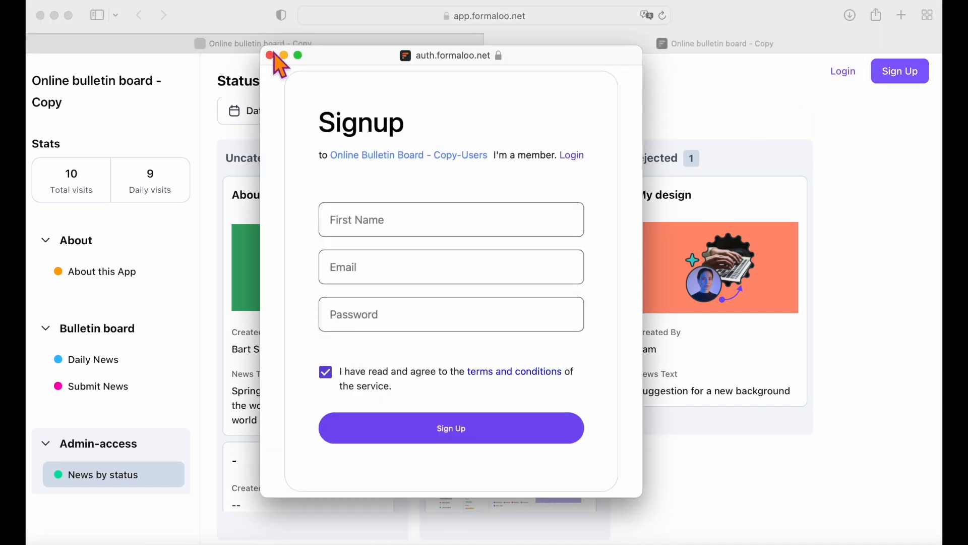
{"action": "left_click", "coordinate": [266, 55]}
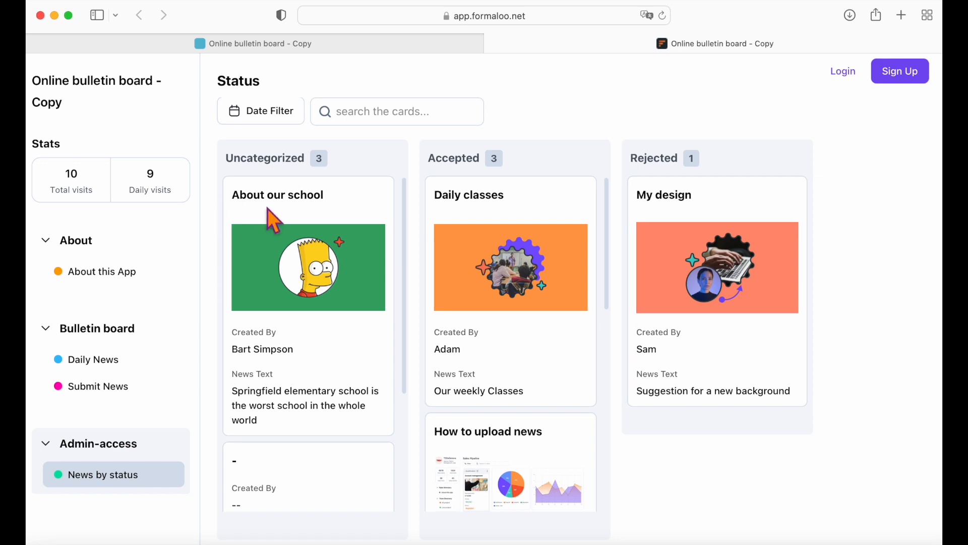
{"action": "scroll", "scroll_direction": "down", "scroll_amount": 3}
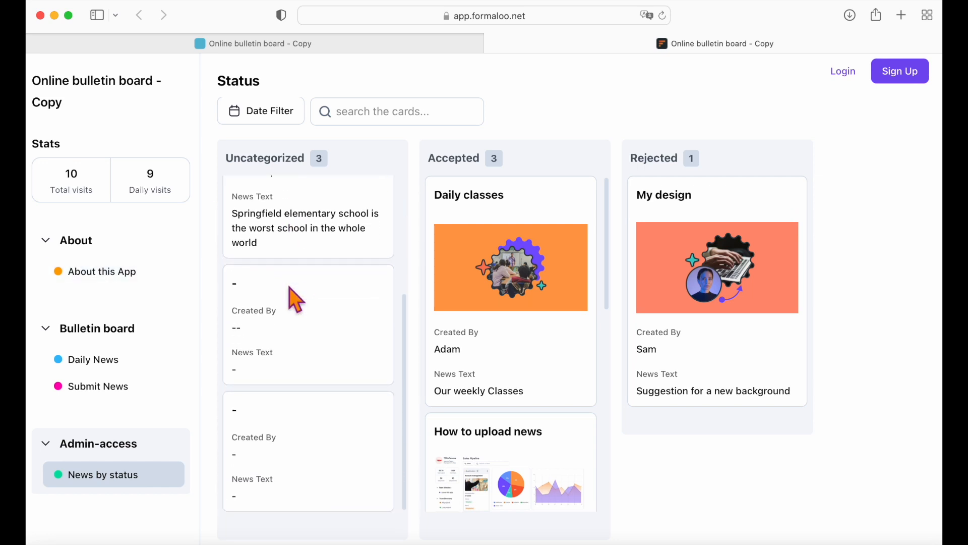
{"action": "left_click", "coordinate": [101, 272]}
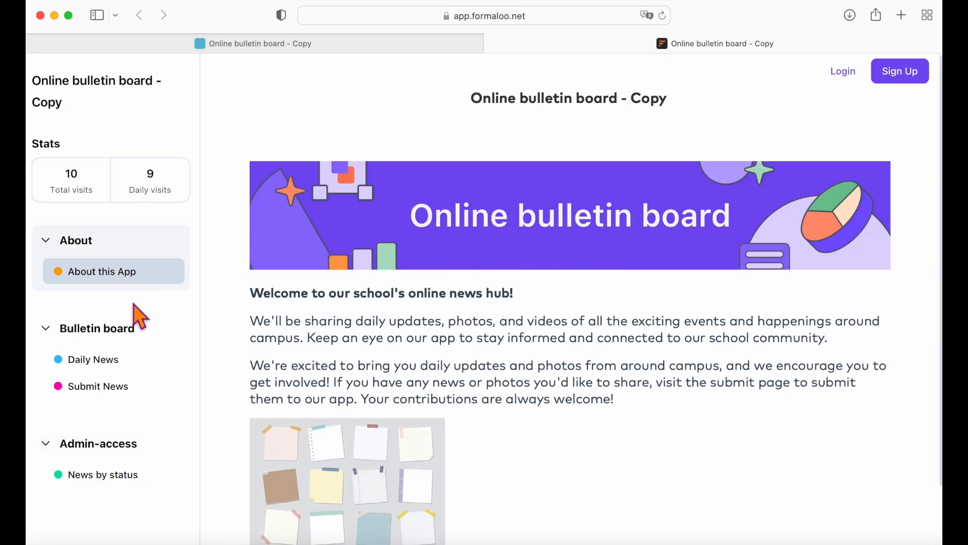
{"action": "scroll", "scroll_direction": "down", "scroll_amount": 3}
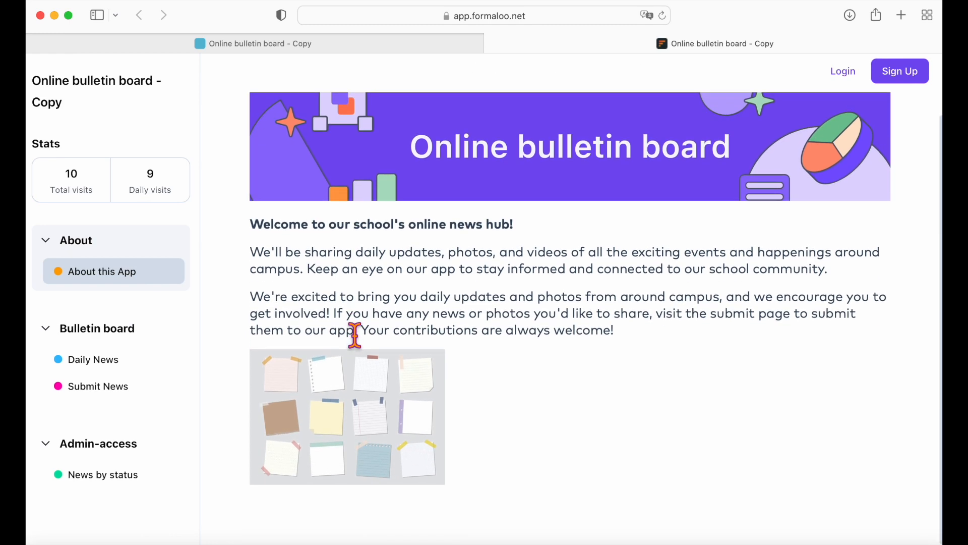